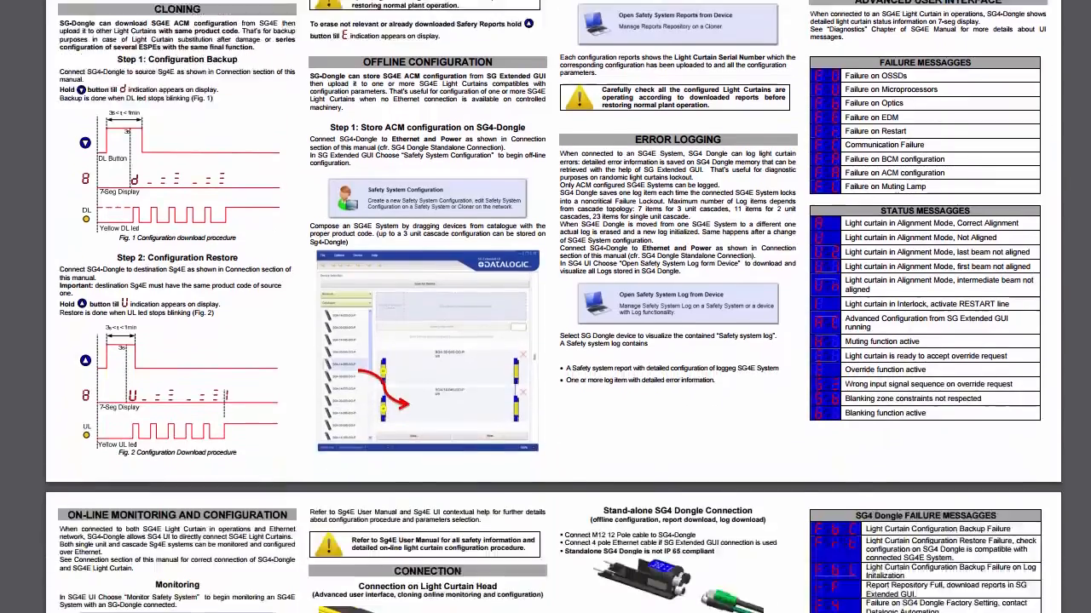
# Scroll the SG4 Dongle manual down to the Connection and TCP/IP Configuration section
pyautogui.scroll(-3)
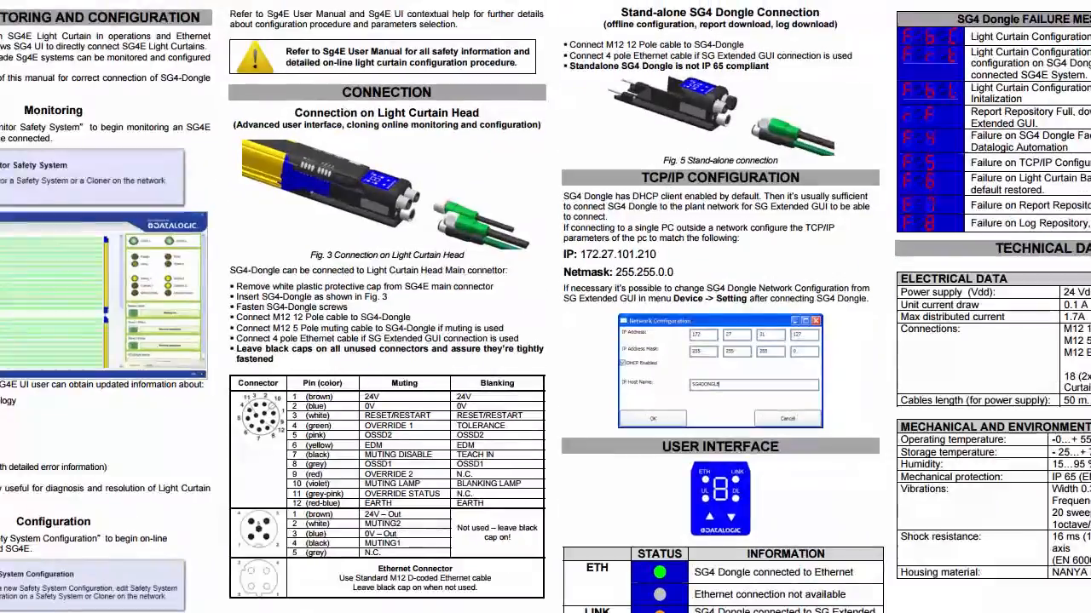
pyautogui.click(24, 596)
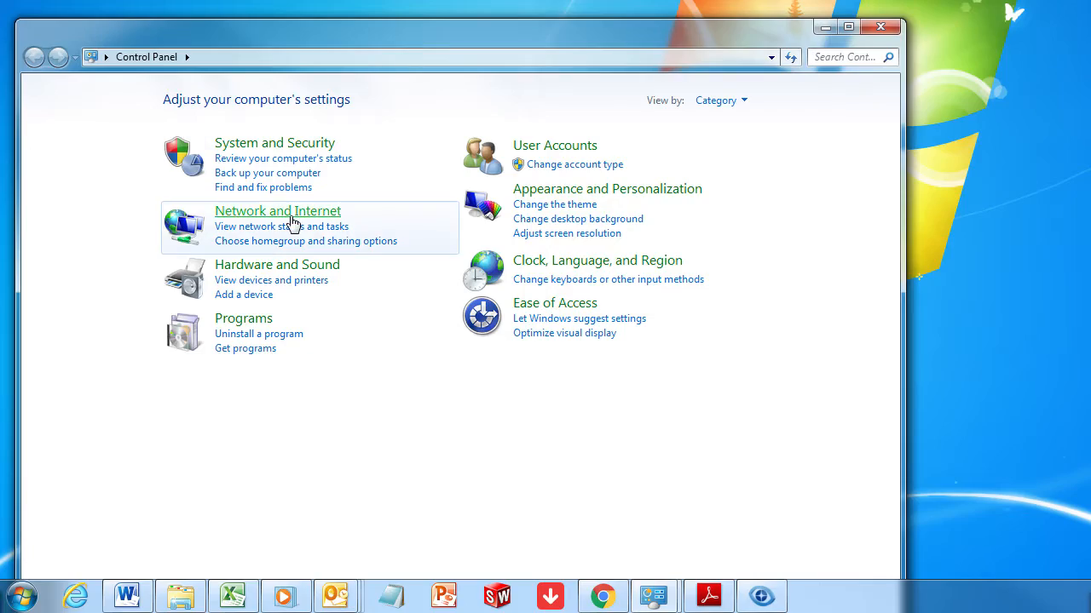
# Review Network Connections in Control Panel, checking the disabled Local Area Connection
pyautogui.click(278, 211)
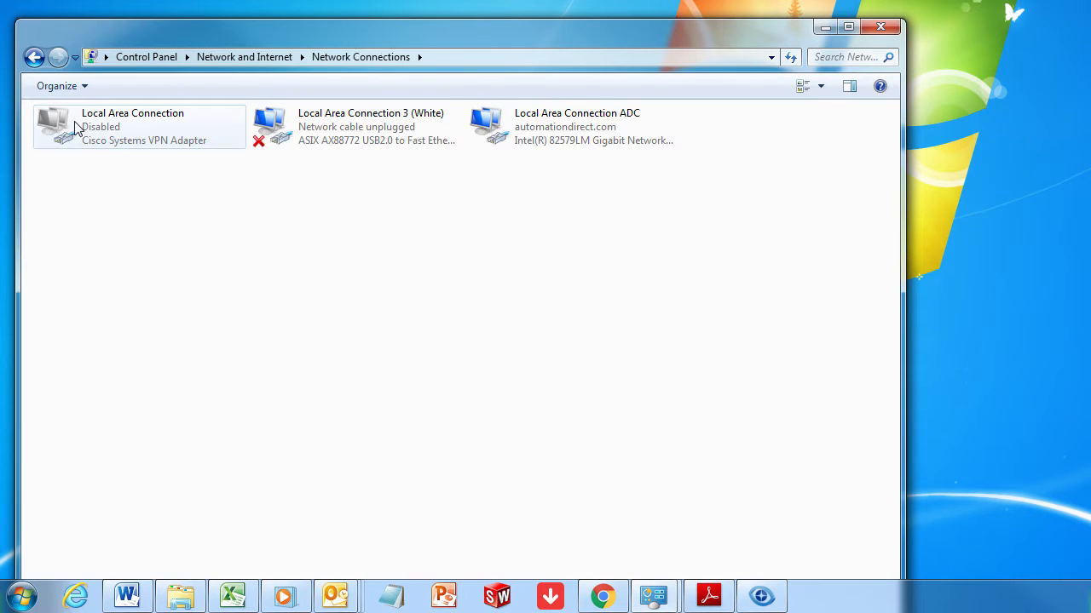
pyautogui.moveTo(93, 130)
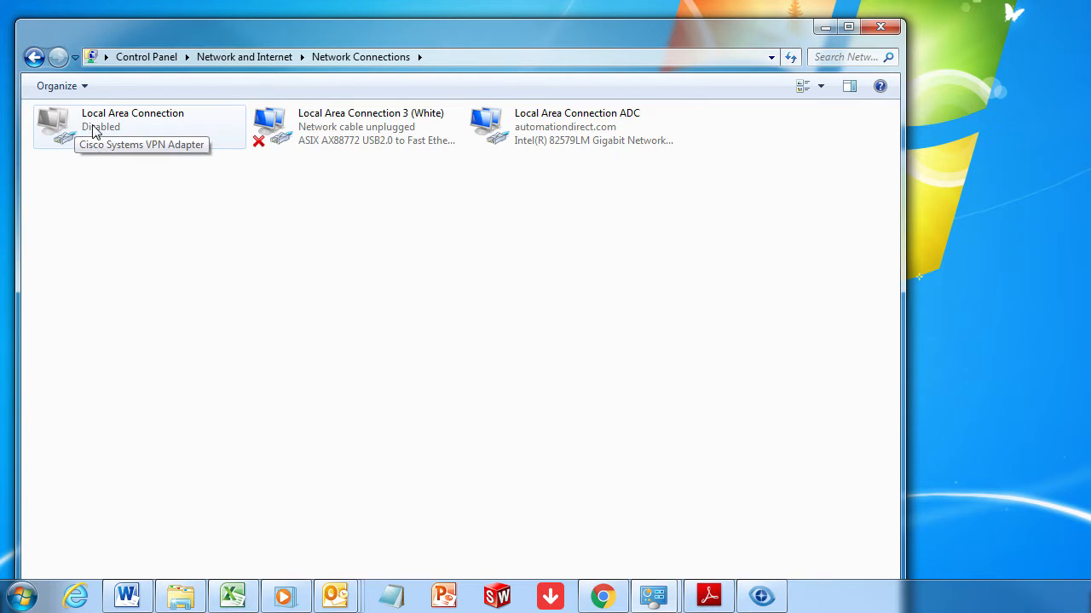
pyautogui.moveTo(189, 138)
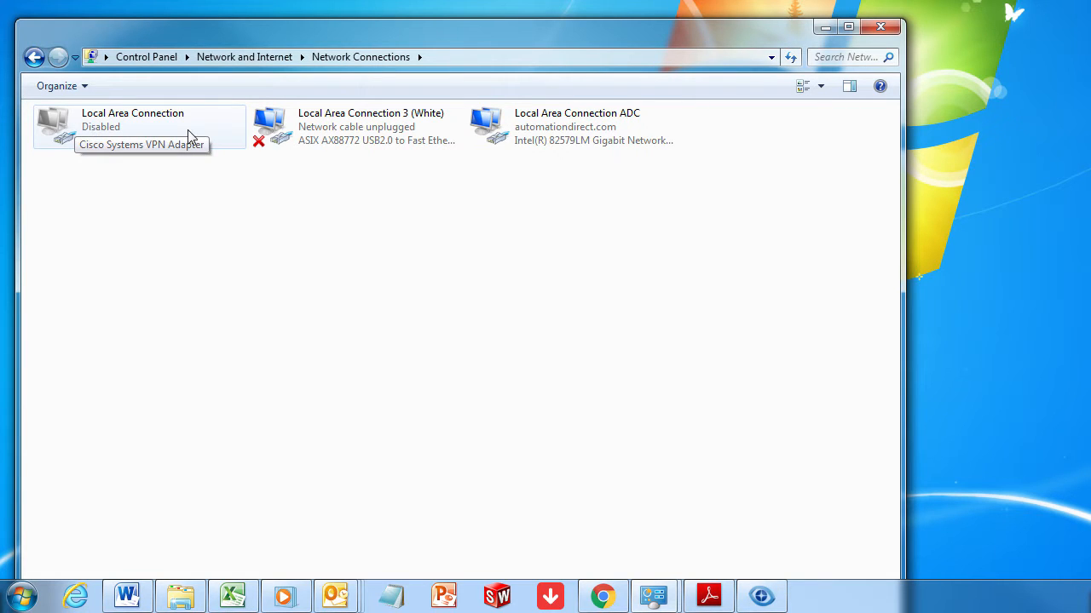
pyautogui.doubleClick(371, 126)
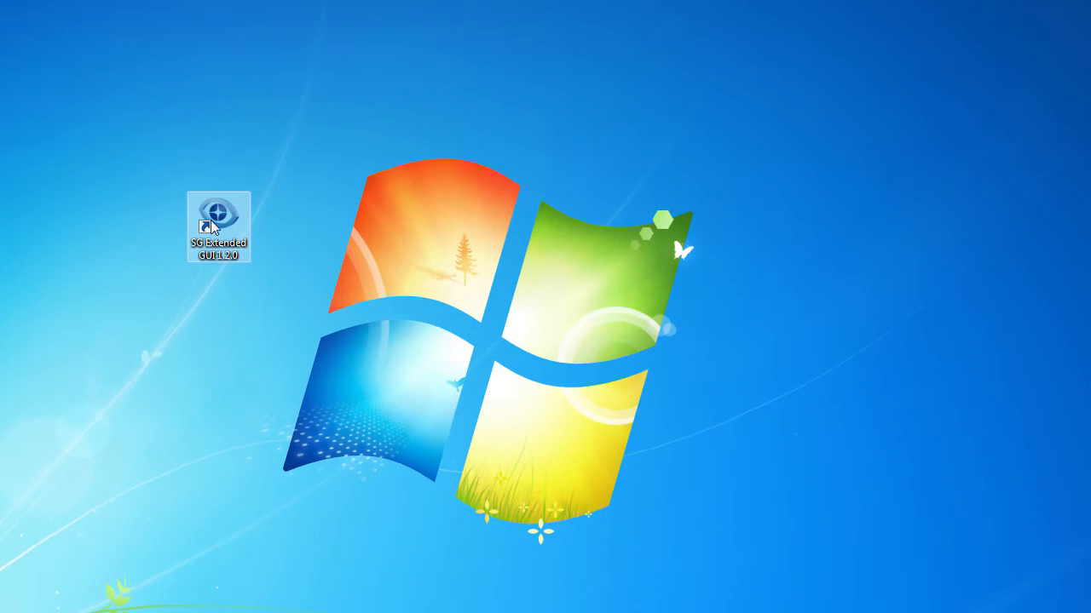
# Launch the SG Extended GUI and log in as System Integrator with its password
pyautogui.doubleClick(218, 217)
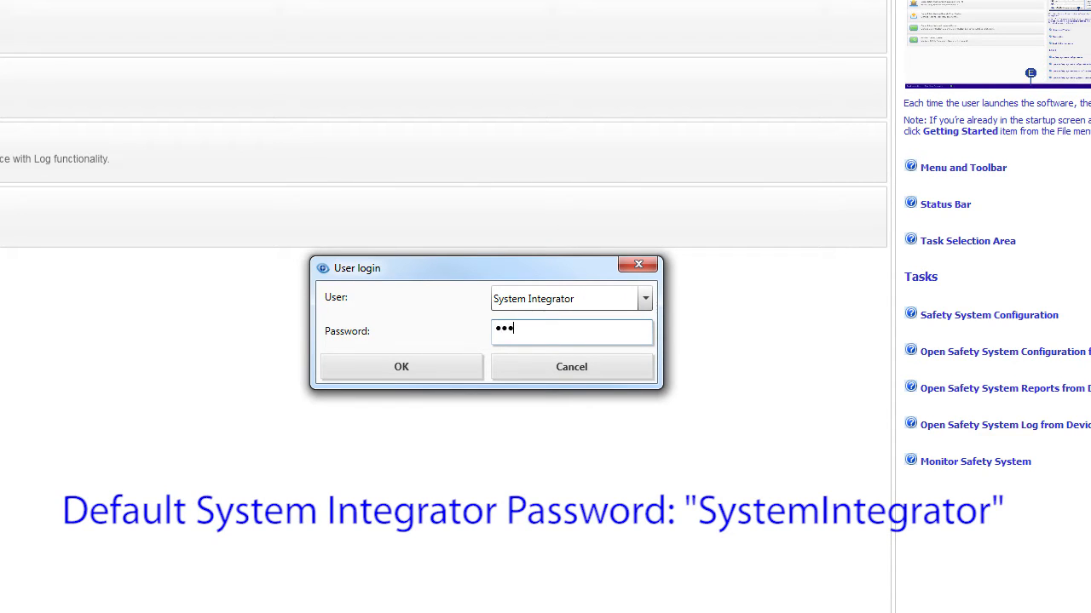
pyautogui.write('SystemIntegrator')
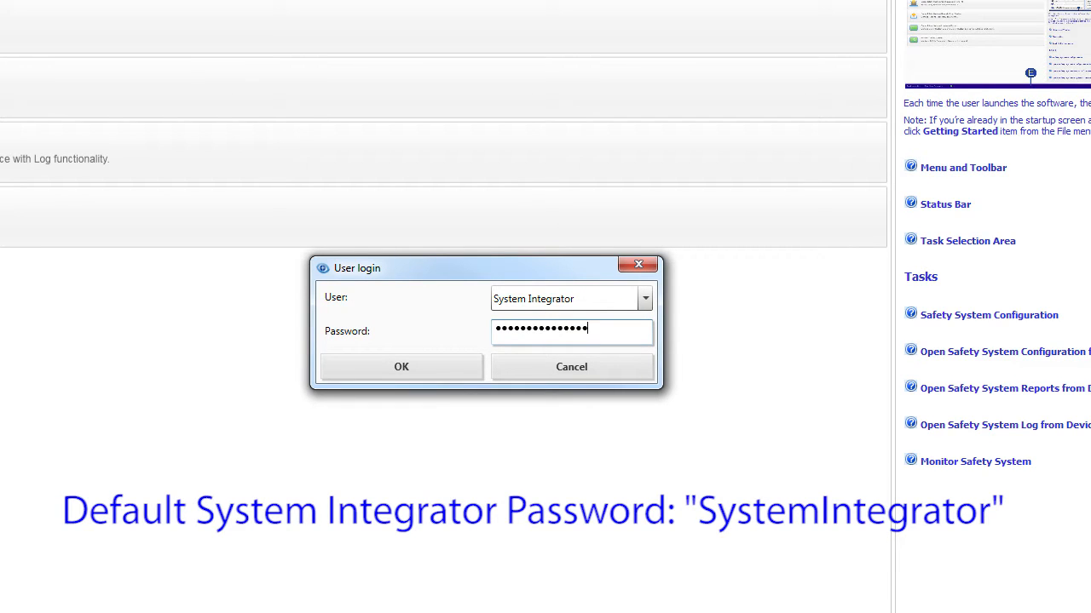
pyautogui.click(400, 366)
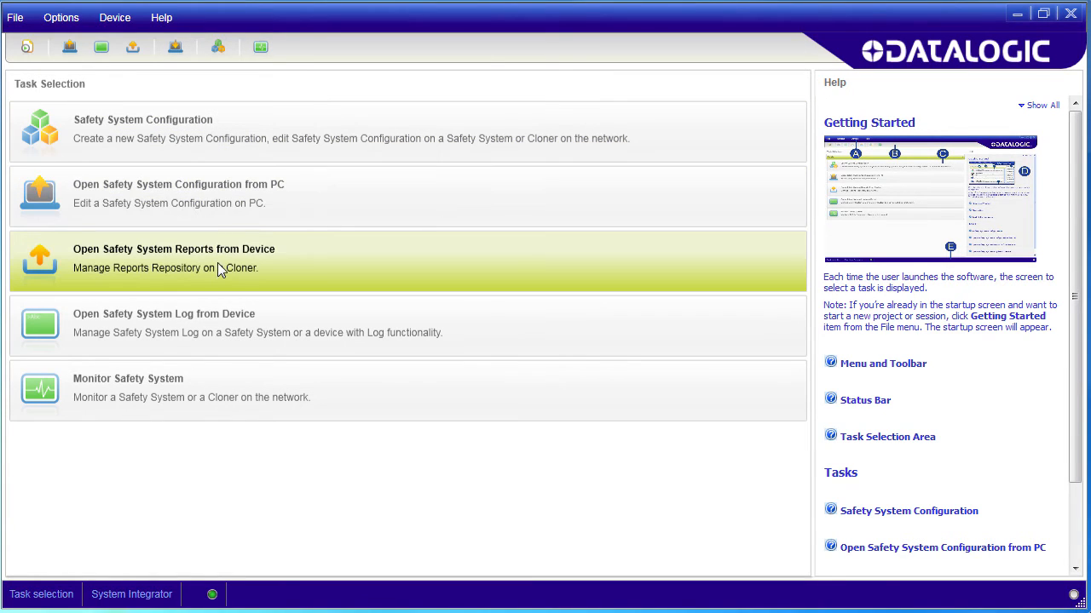
pyautogui.moveTo(223, 332)
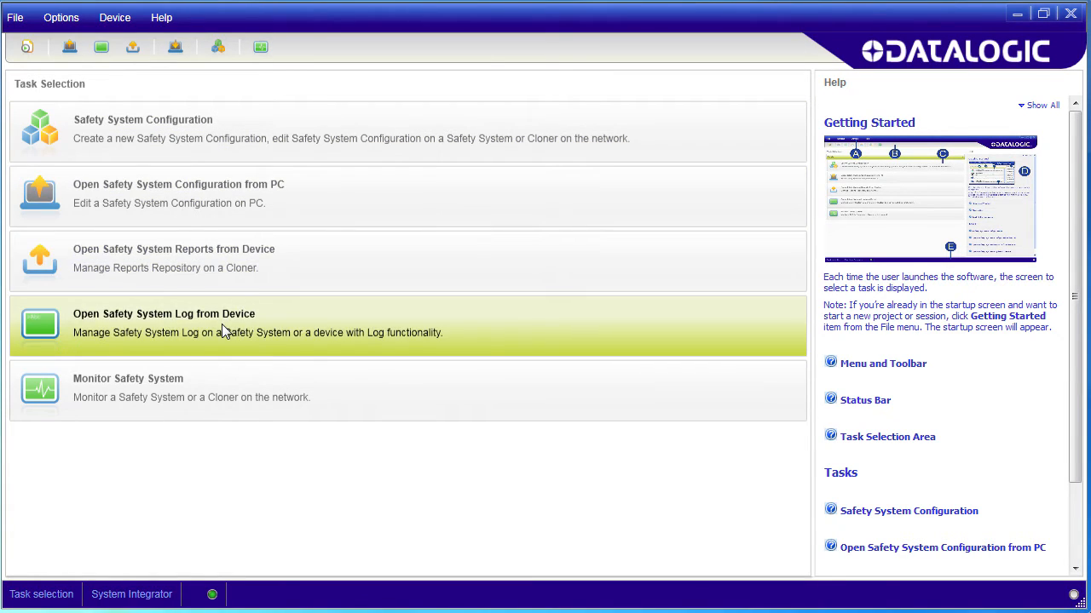
pyautogui.moveTo(221, 388)
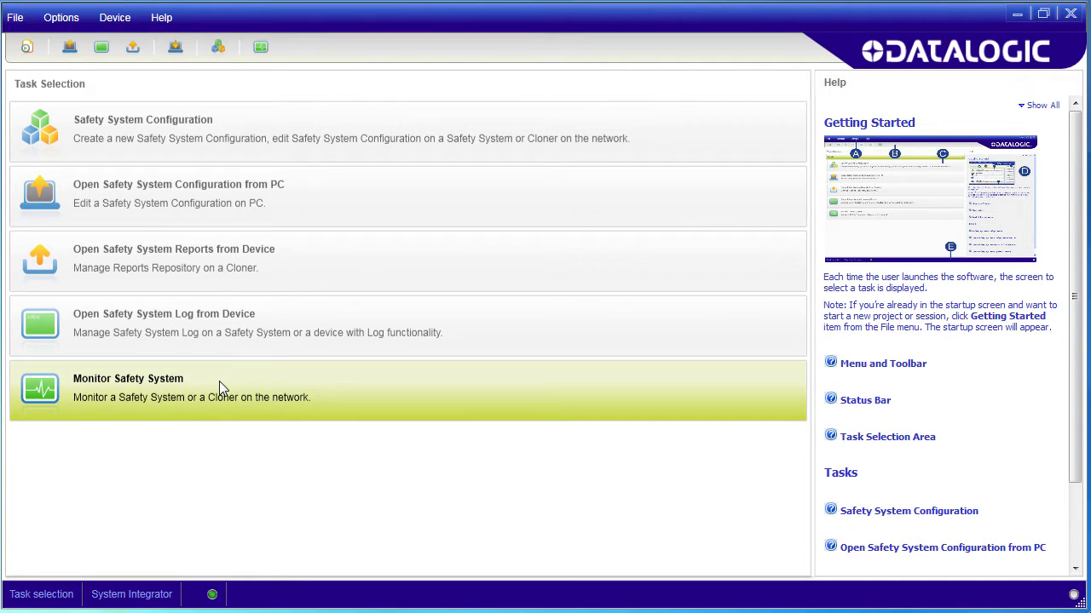
pyautogui.moveTo(910, 457)
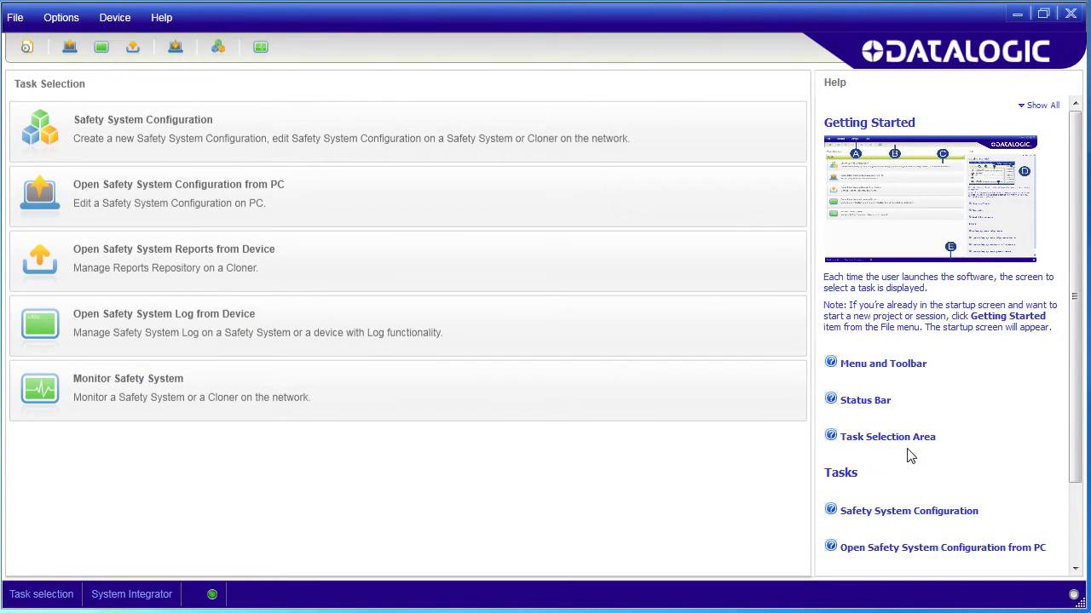
pyautogui.moveTo(688, 498)
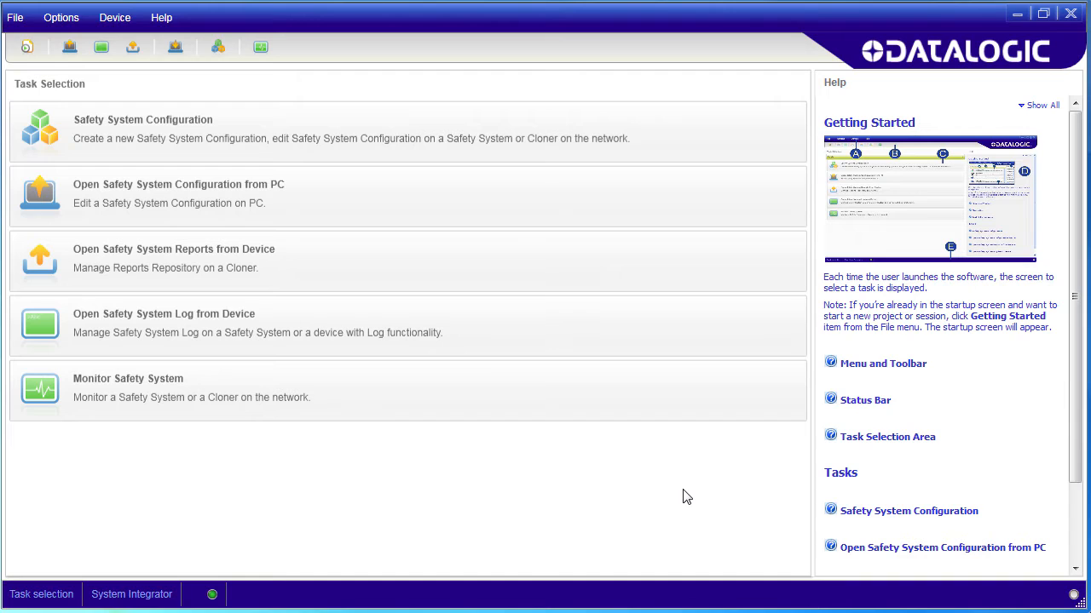
pyautogui.moveTo(349, 498)
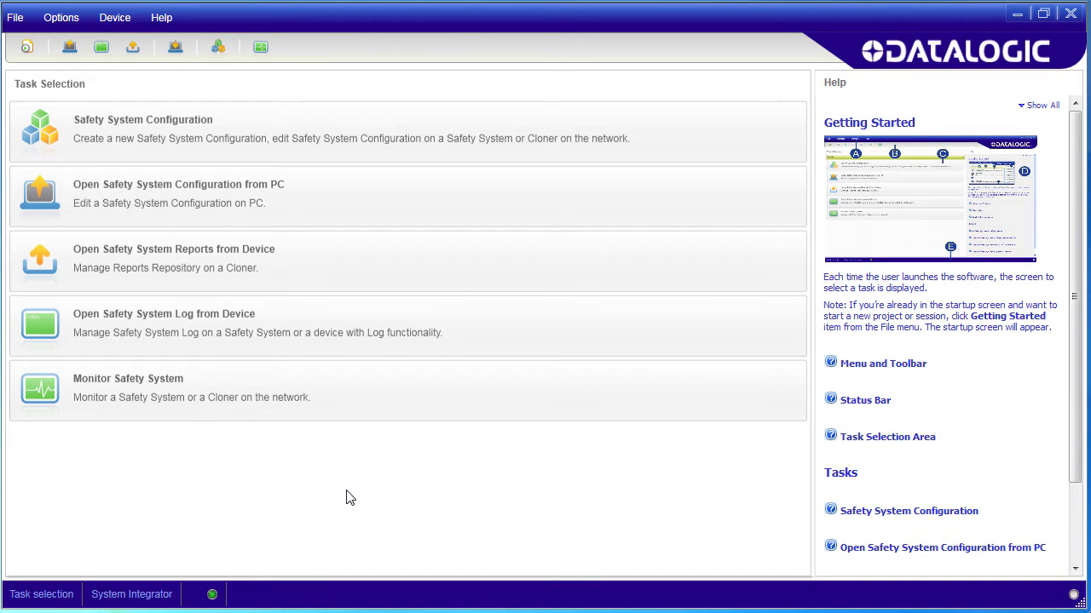
# Start Monitor Safety System, scan the network and select the found SG4E System
pyautogui.click(191, 389)
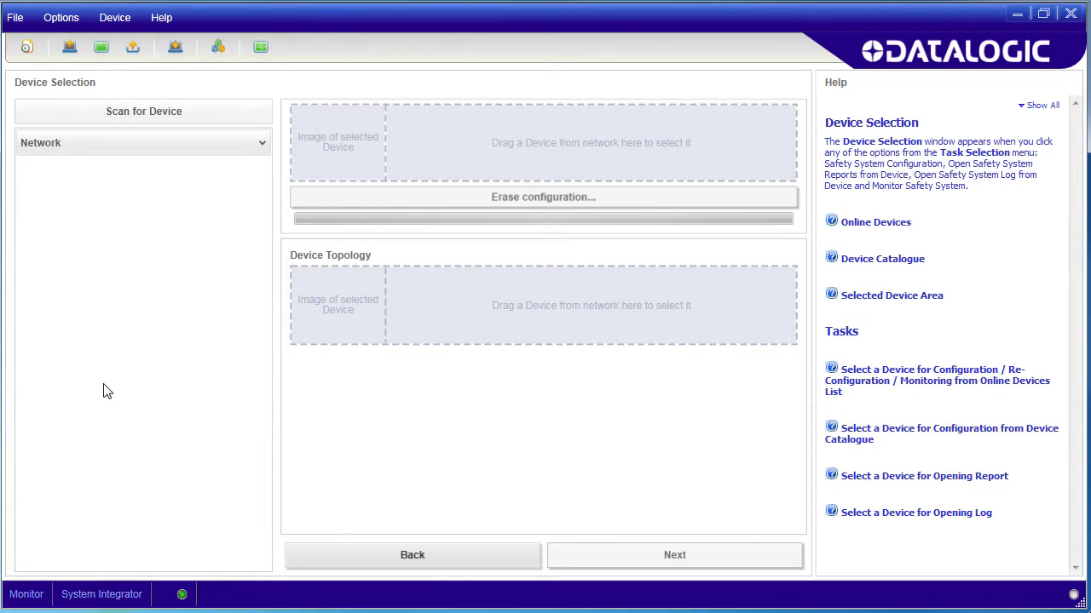
pyautogui.click(143, 111)
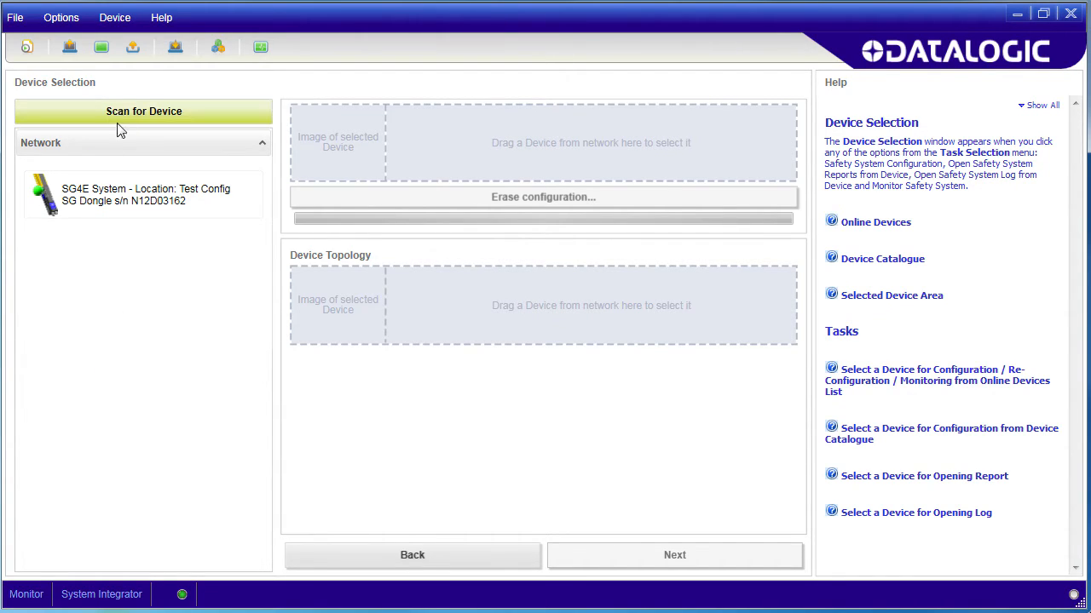
pyautogui.moveTo(96, 204)
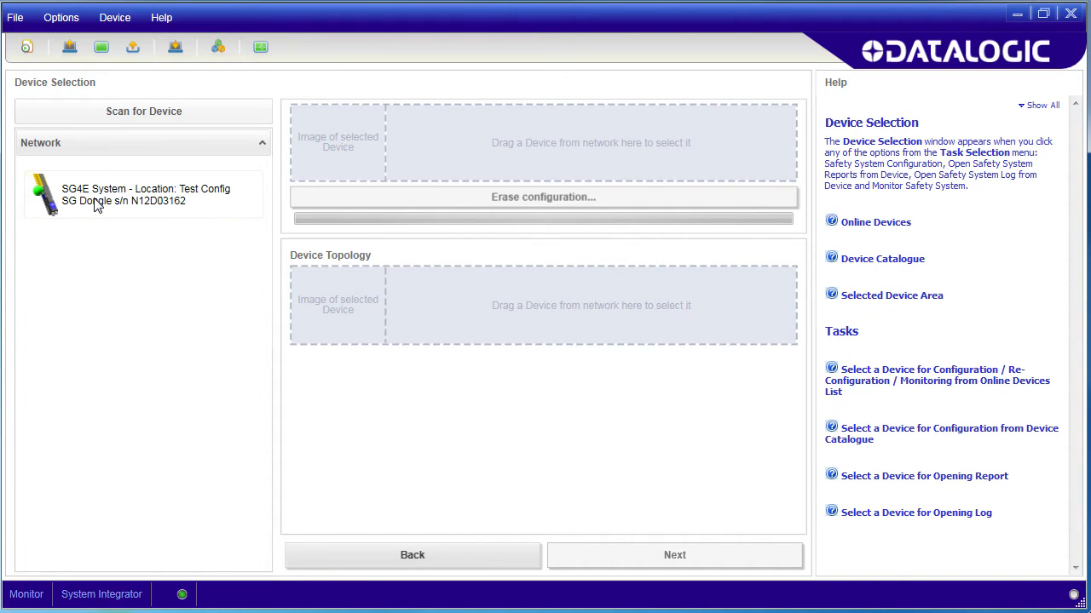
pyautogui.click(144, 194)
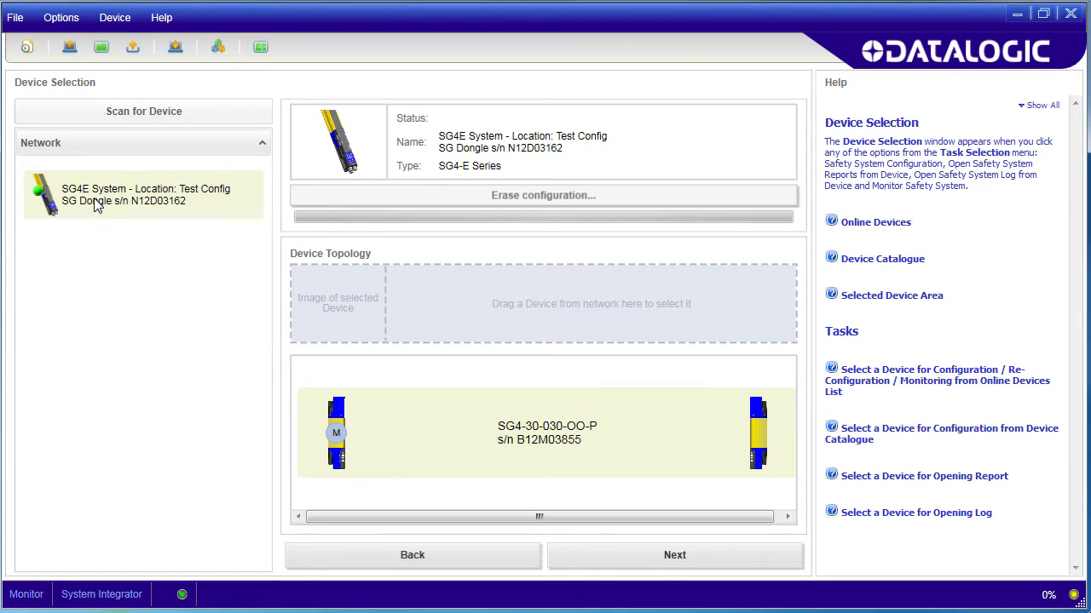
pyautogui.moveTo(149, 314)
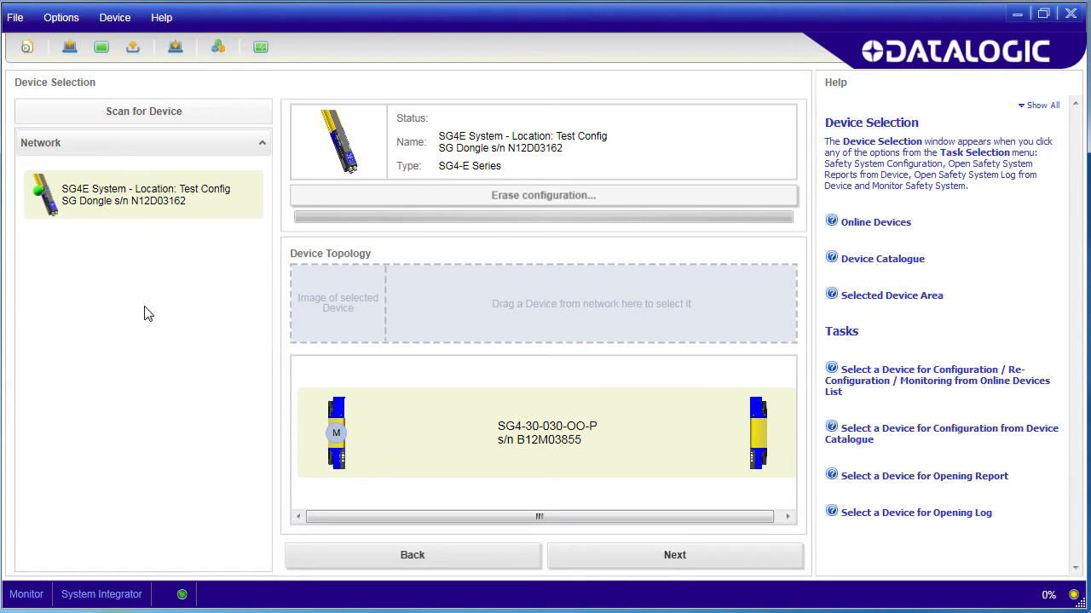
pyautogui.moveTo(332, 358)
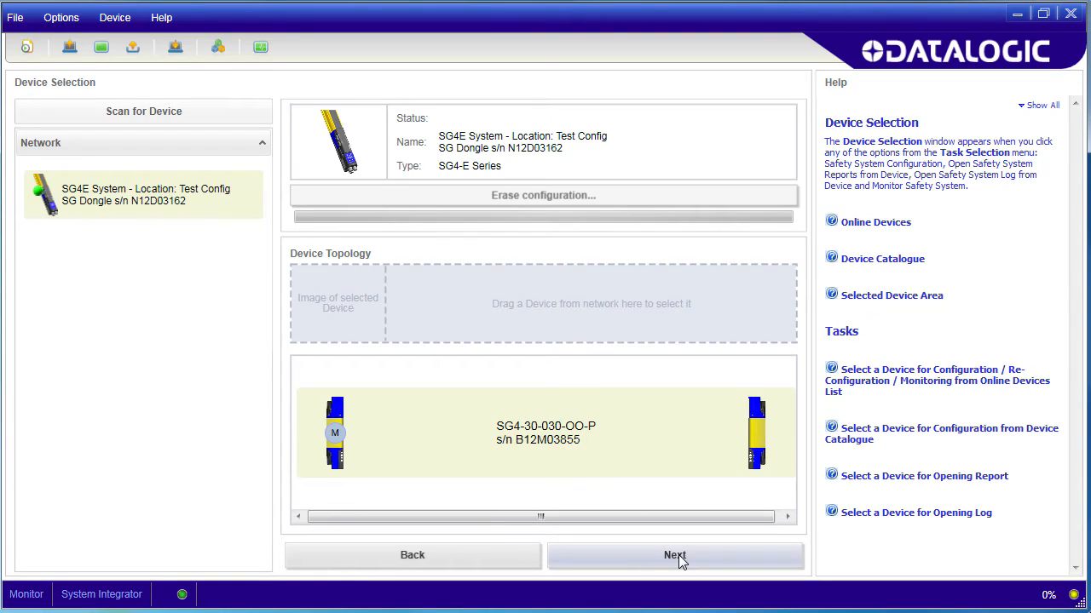
# Proceed to live monitoring and review the Master and SG Dongle status in the Control panel
pyautogui.click(675, 555)
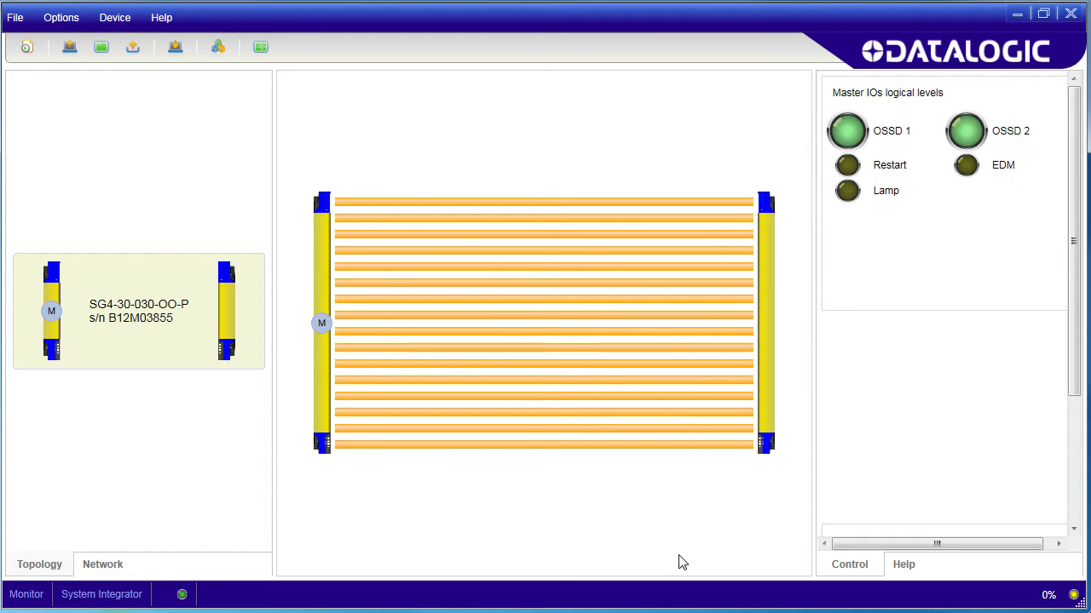
pyautogui.scroll(-3)
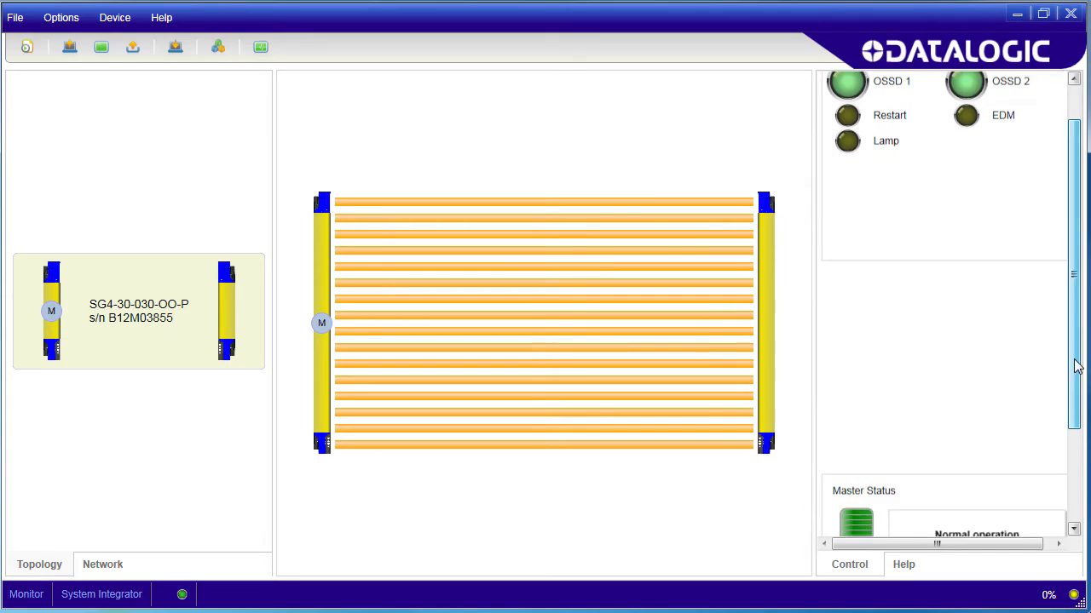
pyautogui.scroll(-3)
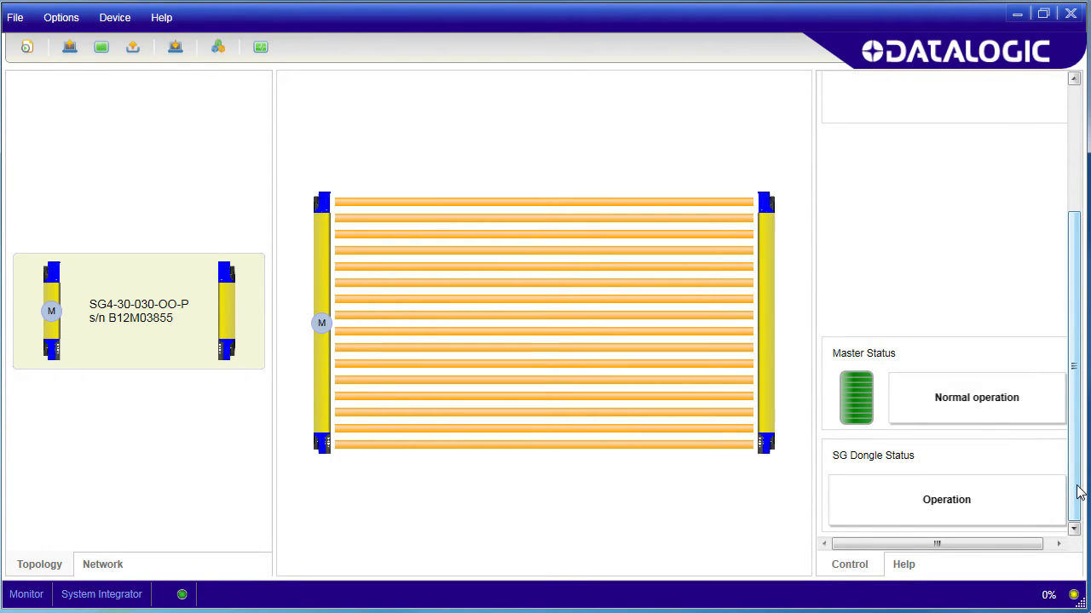
# Check the monitoring Help page, then return to the curtain's live Control status panel
pyautogui.click(903, 564)
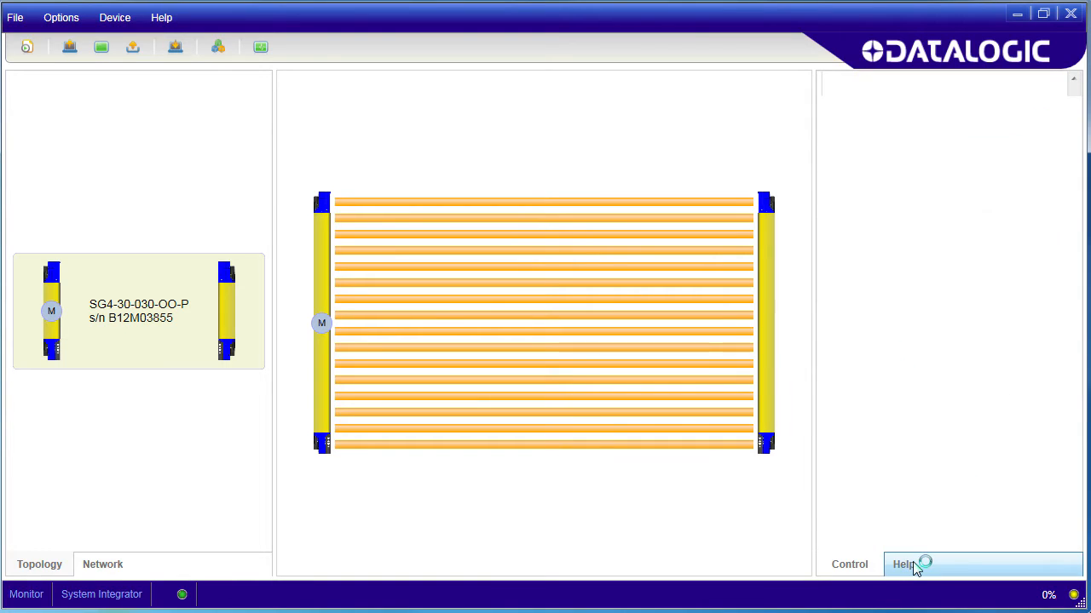
pyautogui.click(903, 564)
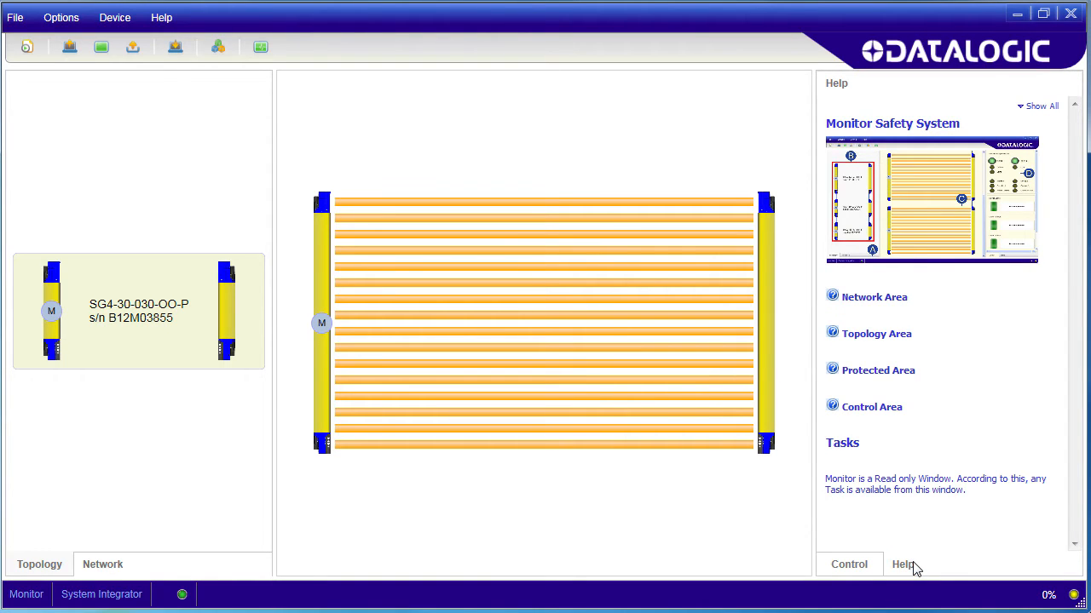
pyautogui.click(849, 564)
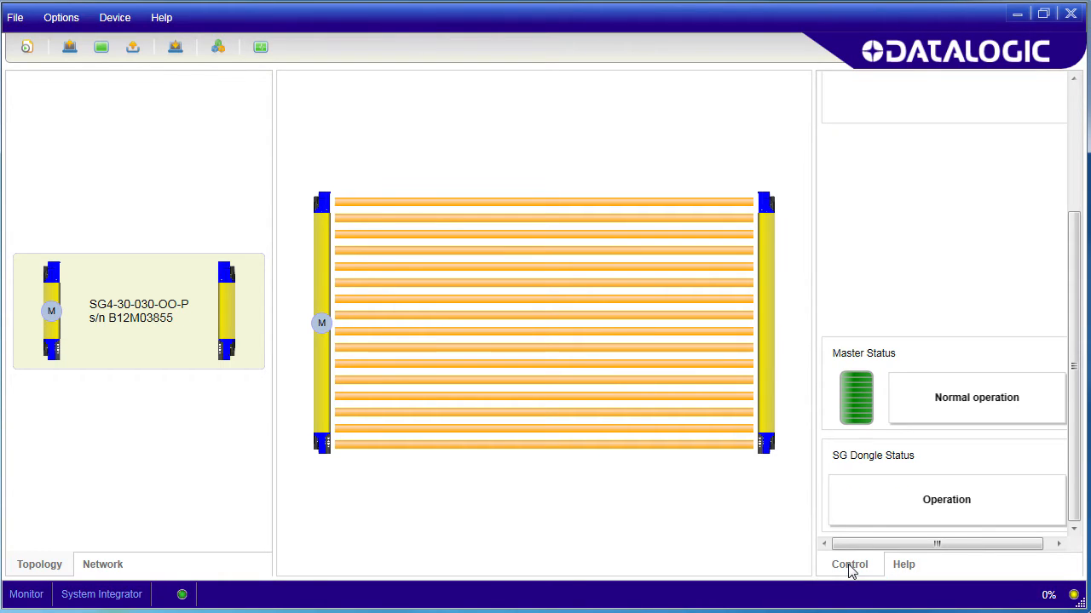
pyautogui.scroll(3)
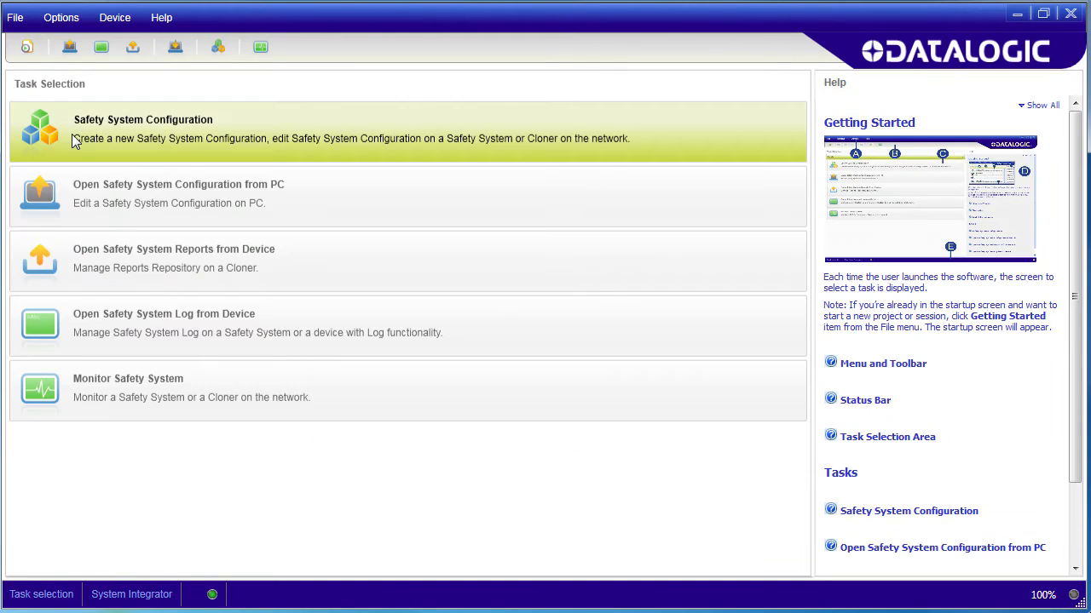
pyautogui.moveTo(116, 138)
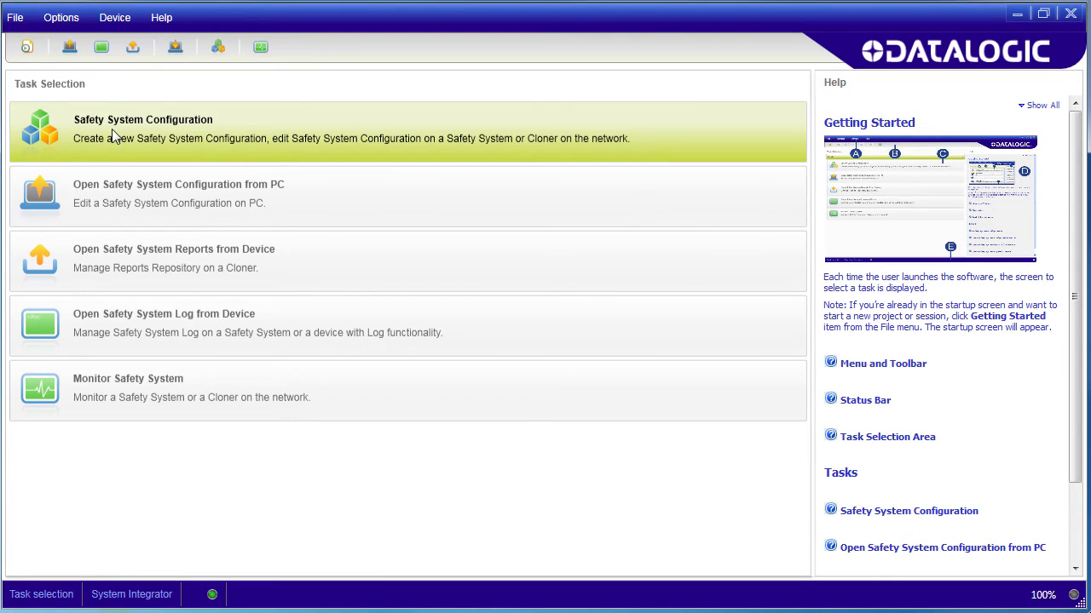
# Start Safety System Configuration on the SG4E System dongle and proceed to its configuration page
pyautogui.click(218, 48)
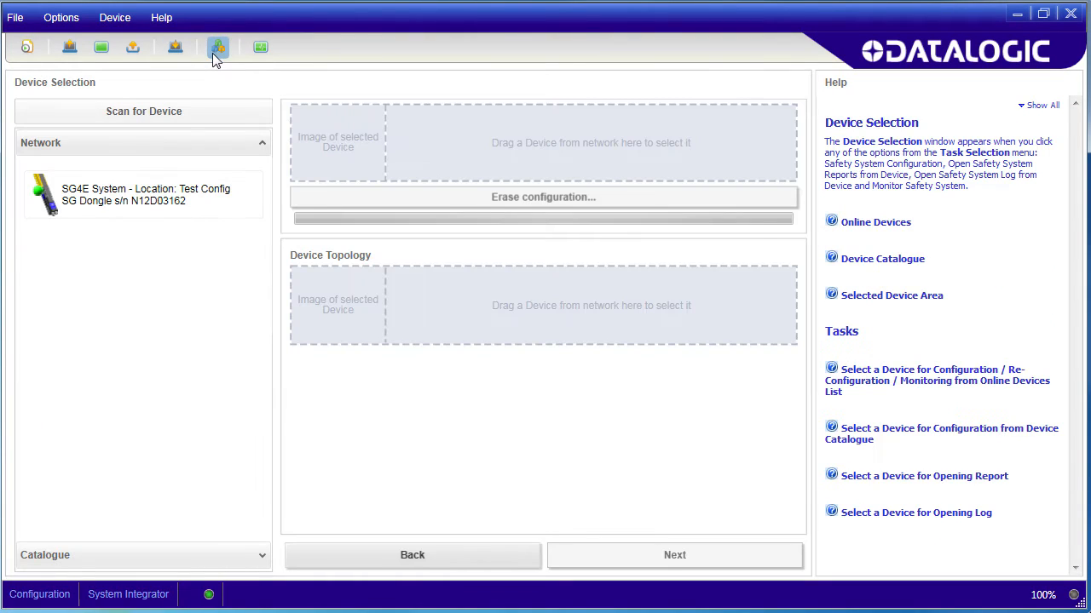
pyautogui.click(143, 195)
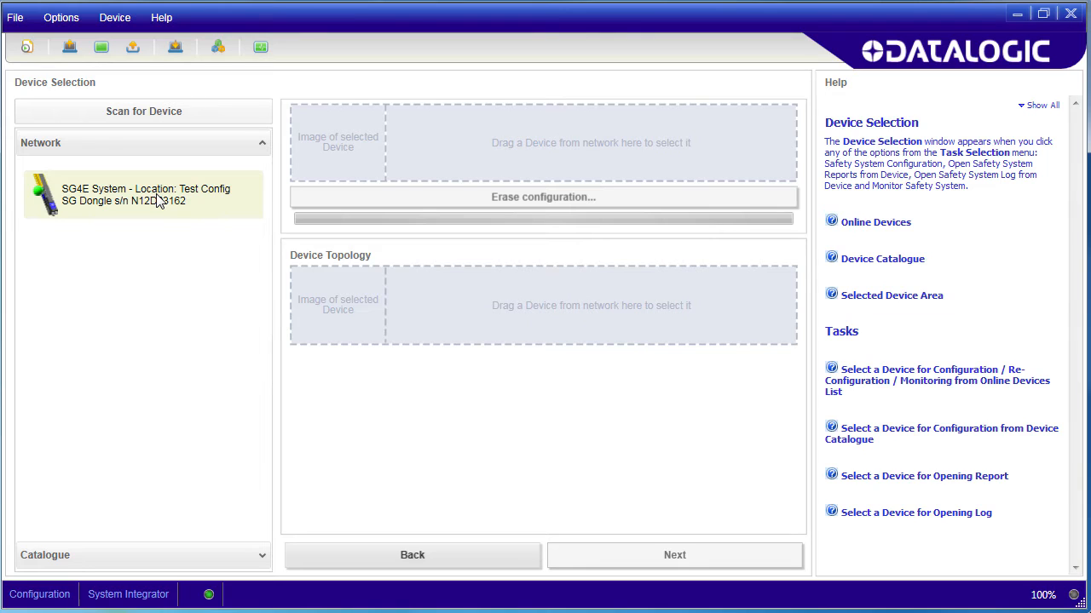
pyautogui.click(143, 194)
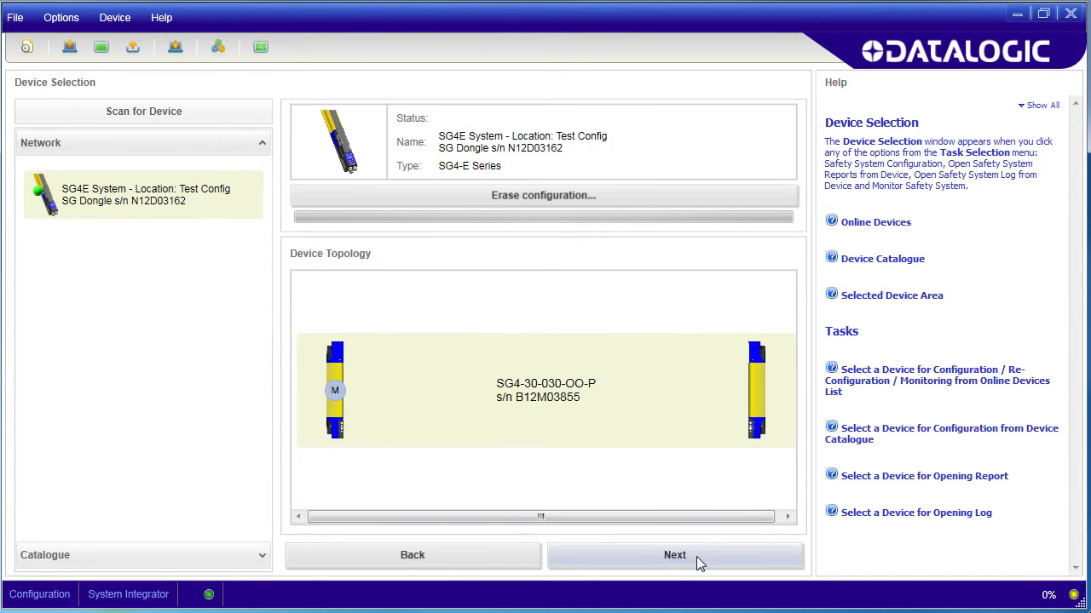
pyautogui.click(675, 555)
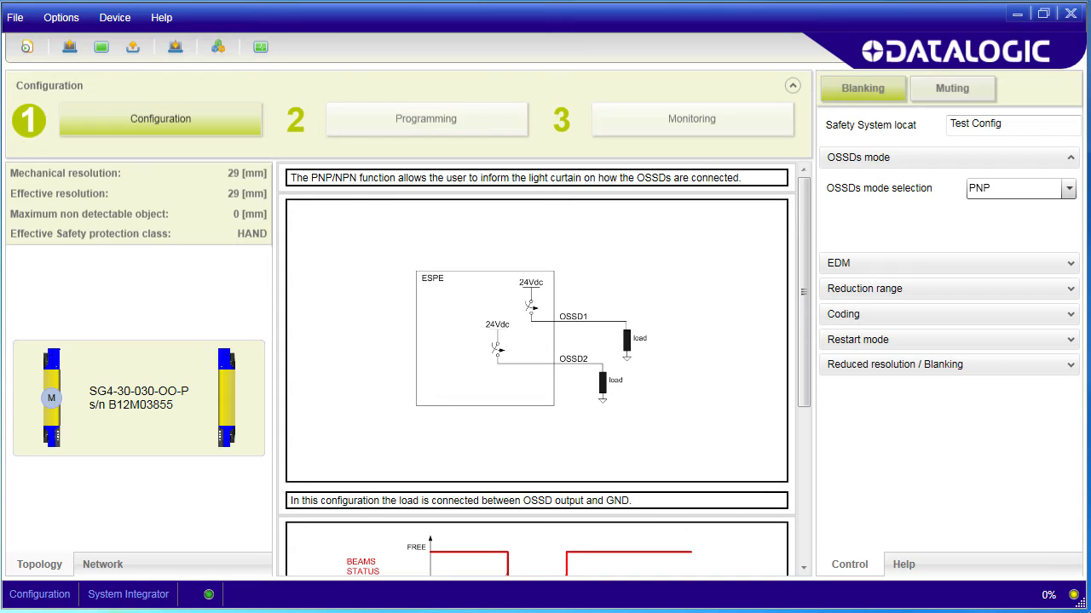
pyautogui.moveTo(951, 94)
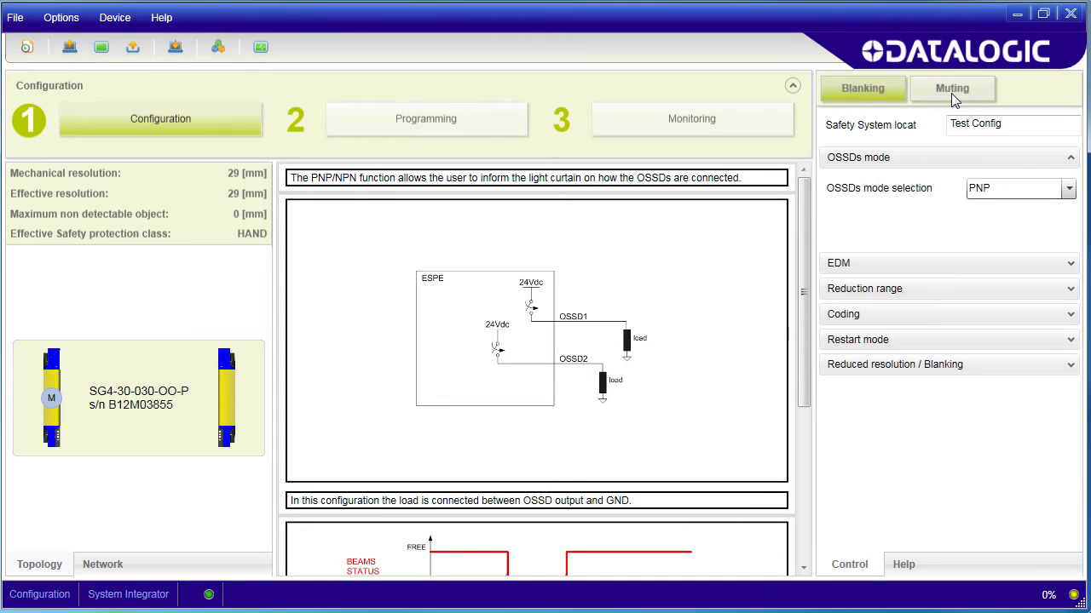
# Rename the safety system location from Test Config to Demo Curtain
pyautogui.click(862, 88)
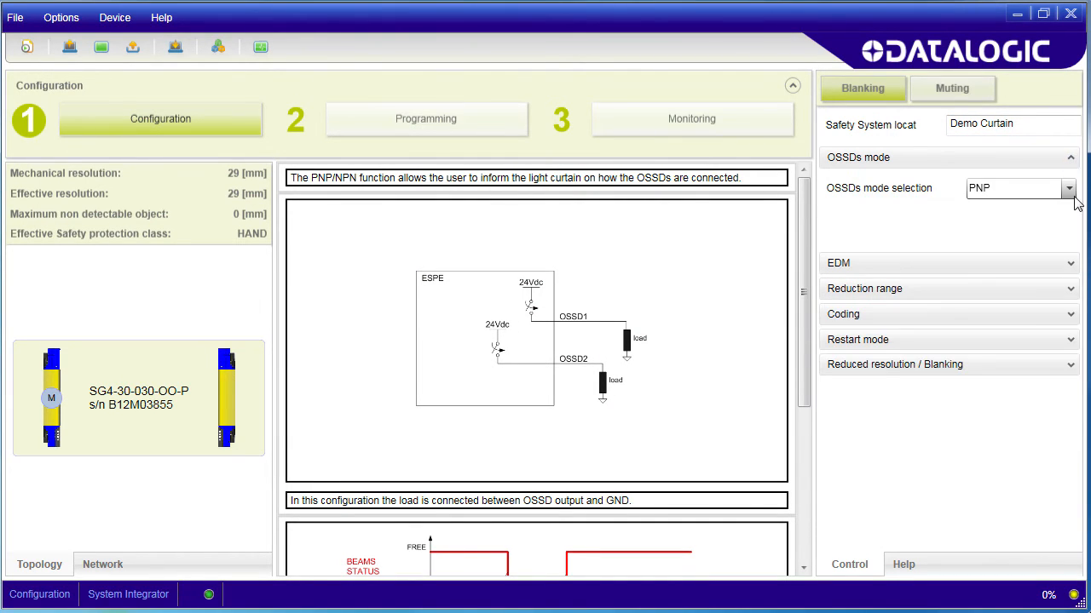
# Review the PNP/NPN OSSD mode choices and bring the EDM settings into view
pyautogui.click(1071, 187)
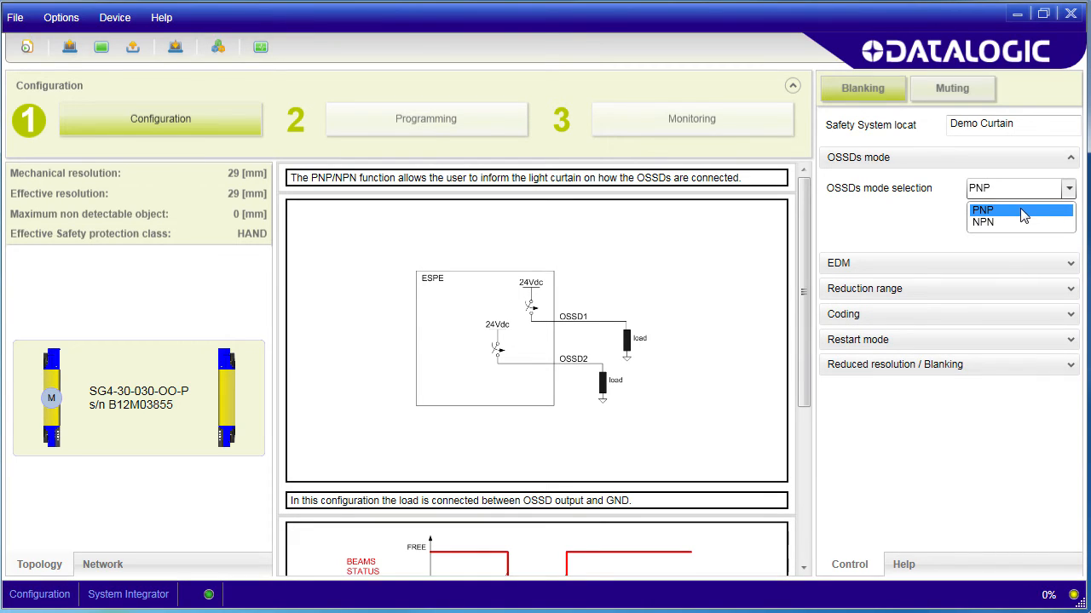
pyautogui.moveTo(1026, 214)
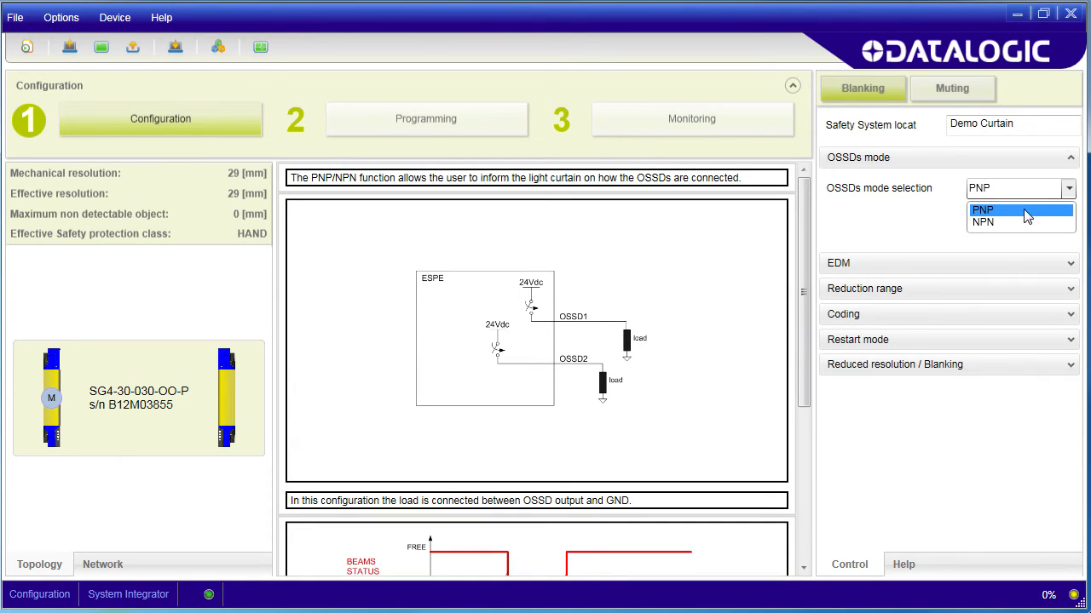
pyautogui.moveTo(982, 222)
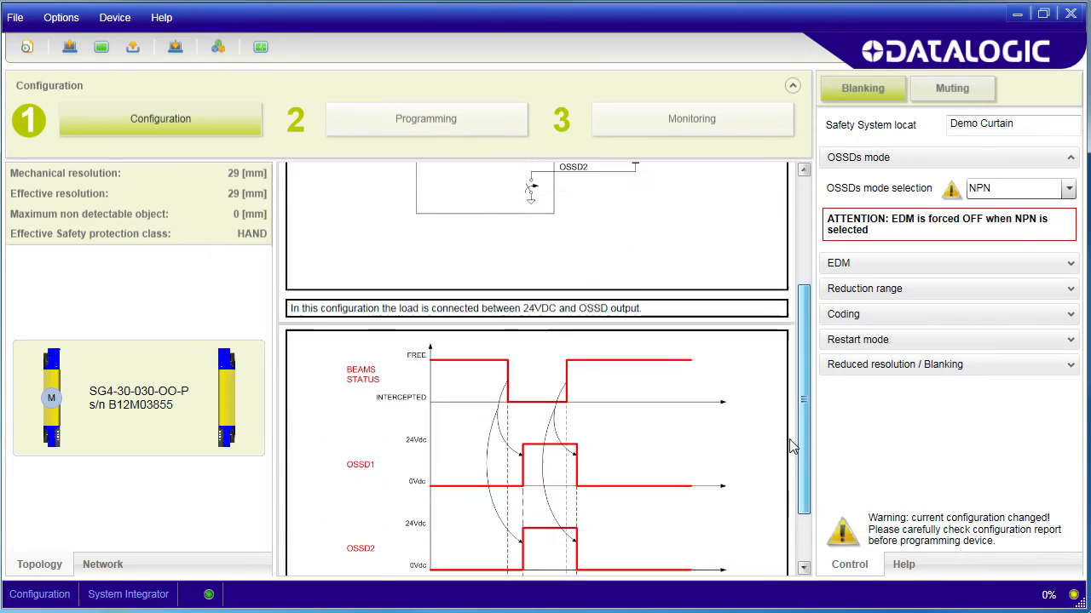
pyautogui.scroll(3)
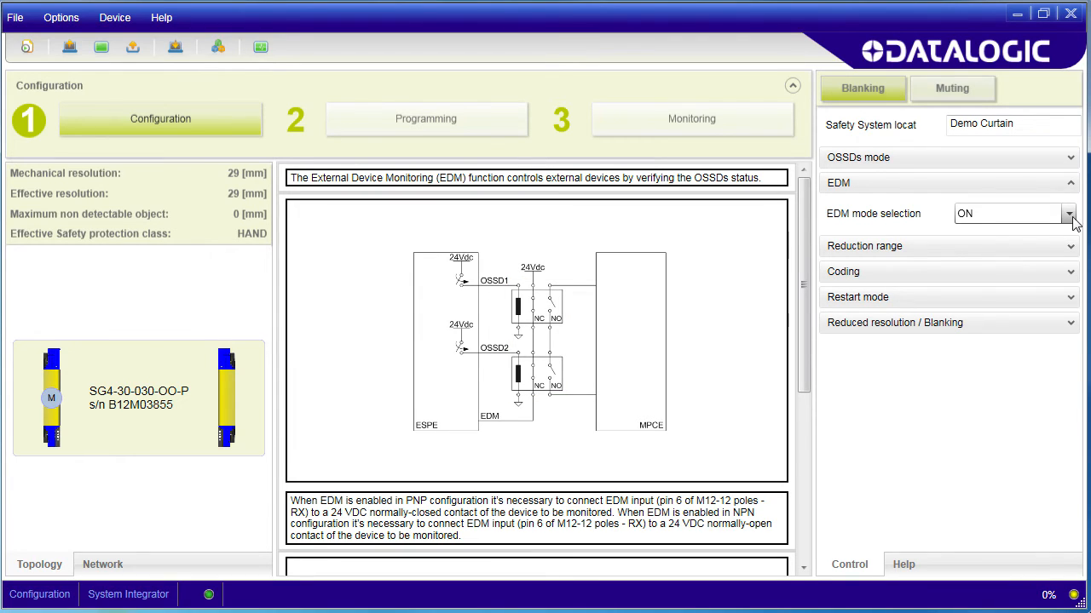
pyautogui.click(1070, 213)
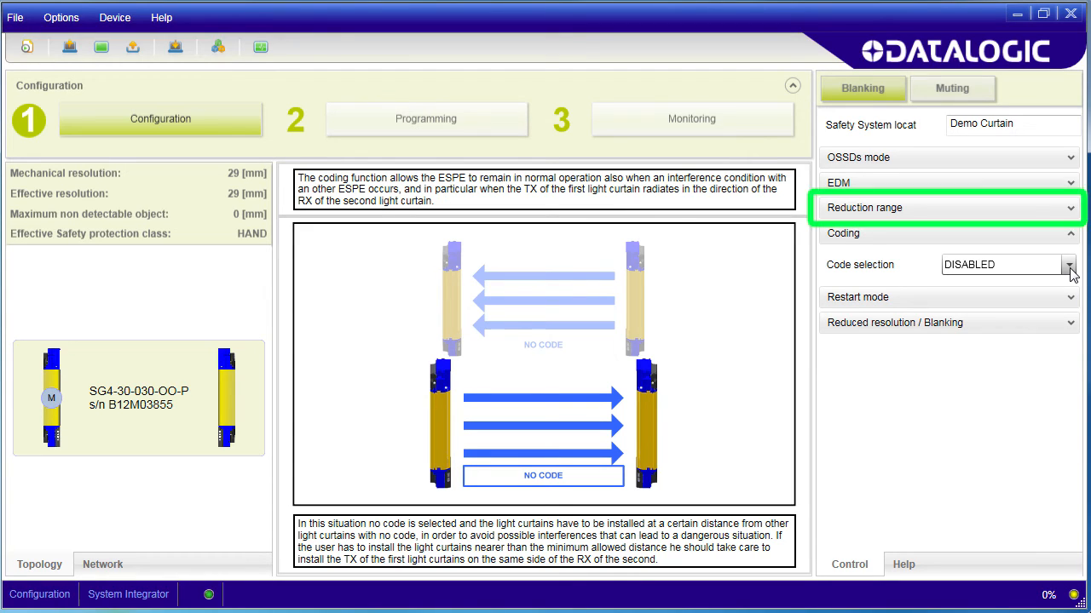
pyautogui.click(1069, 264)
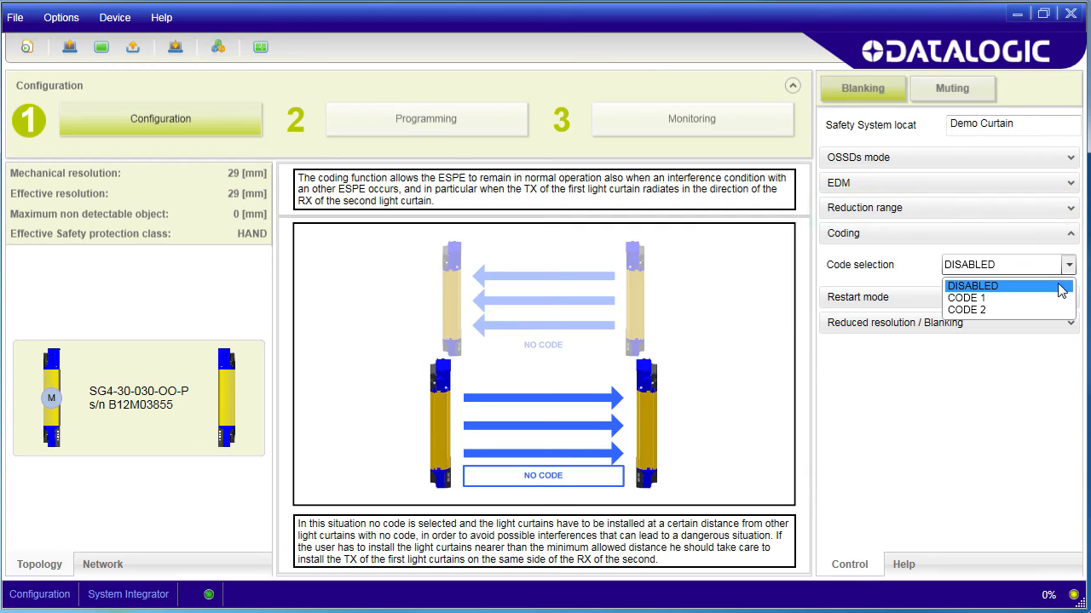
pyautogui.click(966, 296)
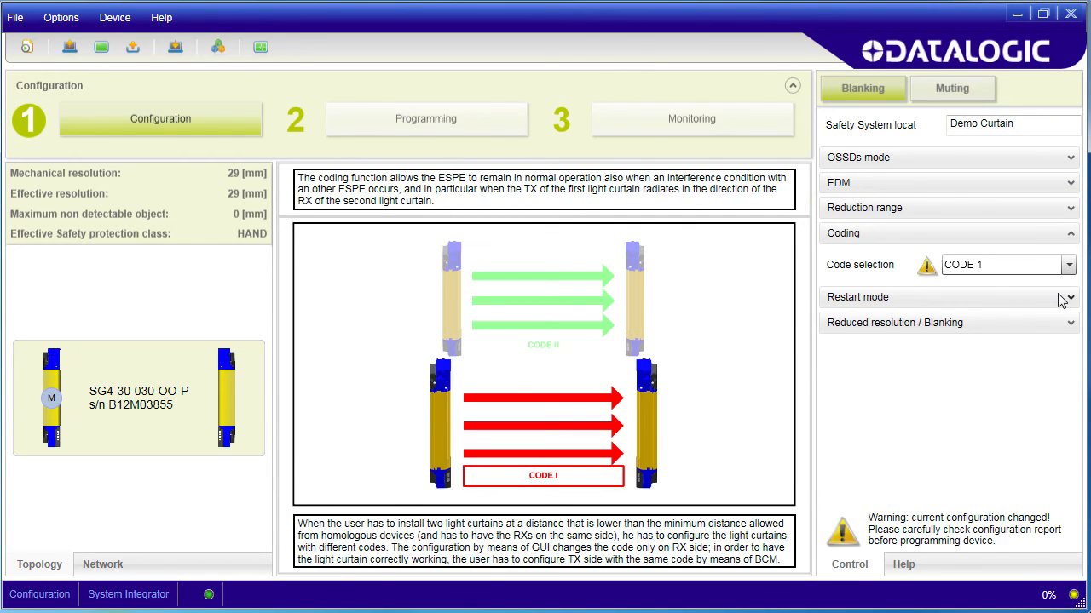
pyautogui.moveTo(1067, 293)
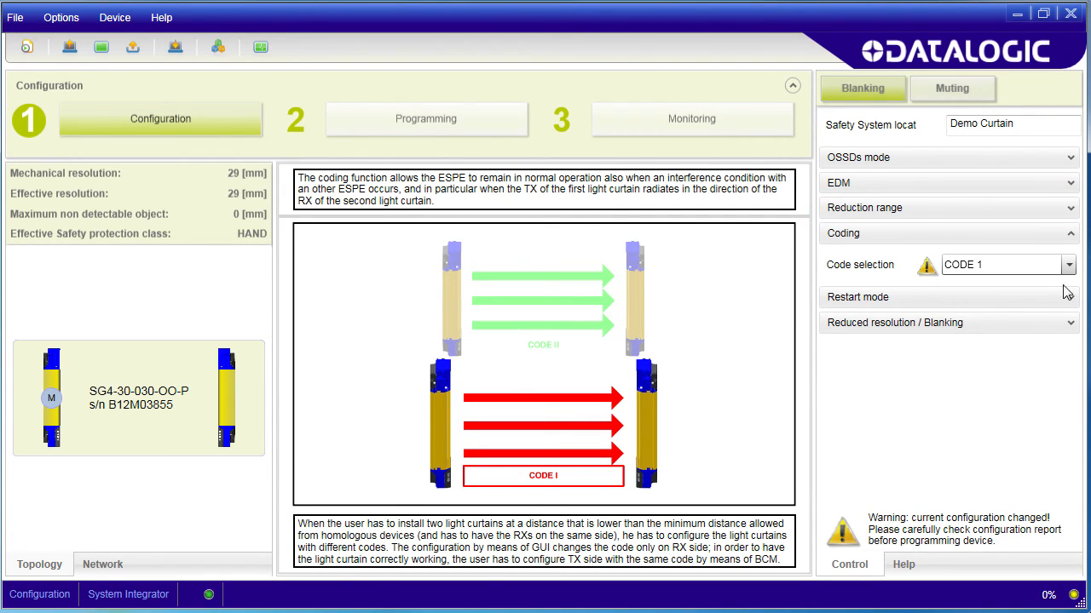
pyautogui.moveTo(1075, 286)
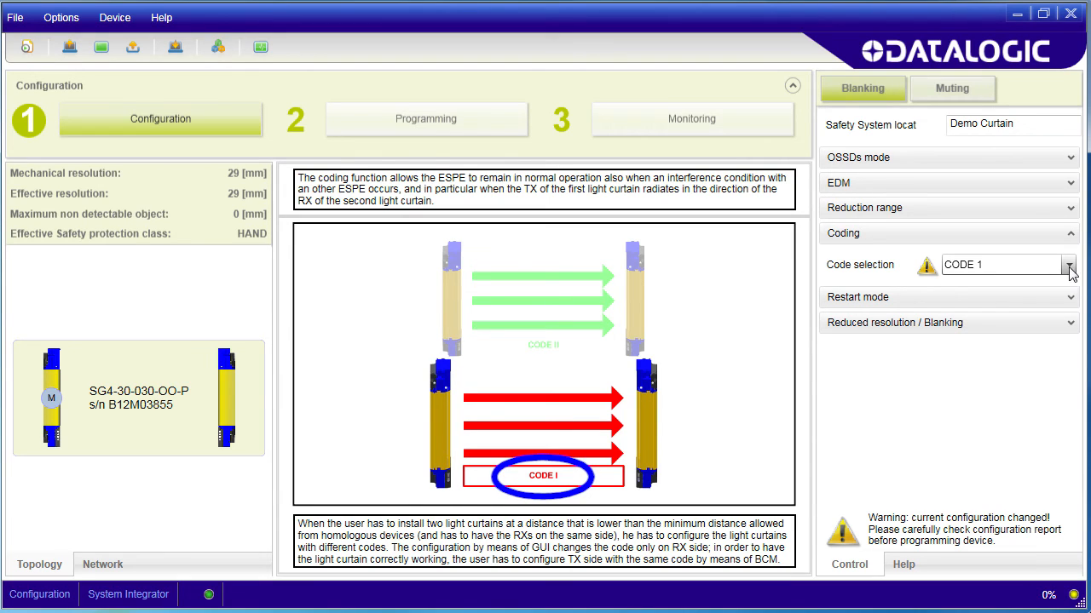
pyautogui.click(1069, 264)
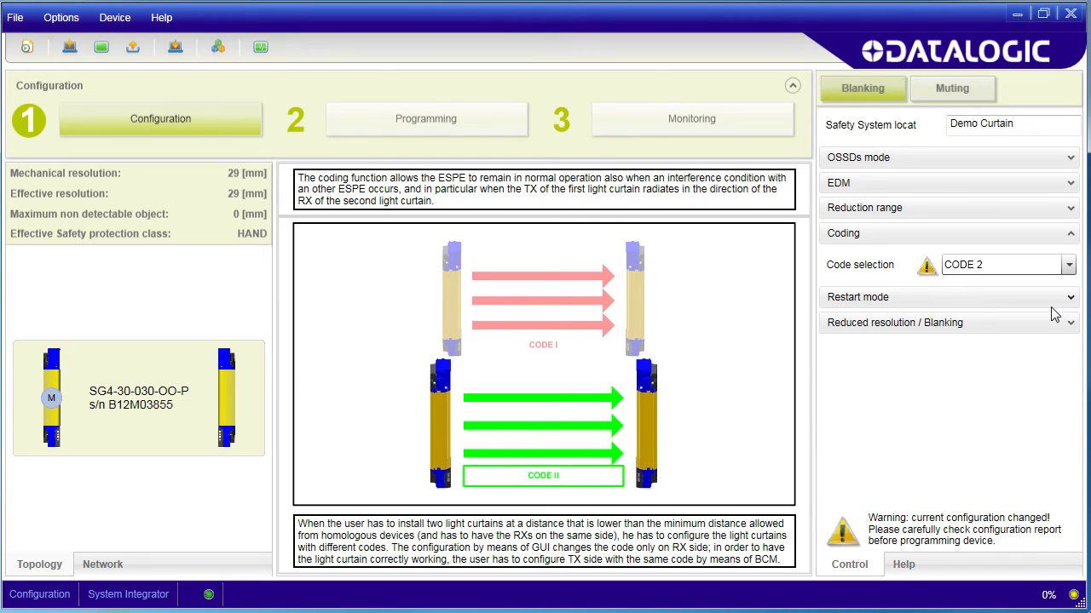
pyautogui.click(1067, 264)
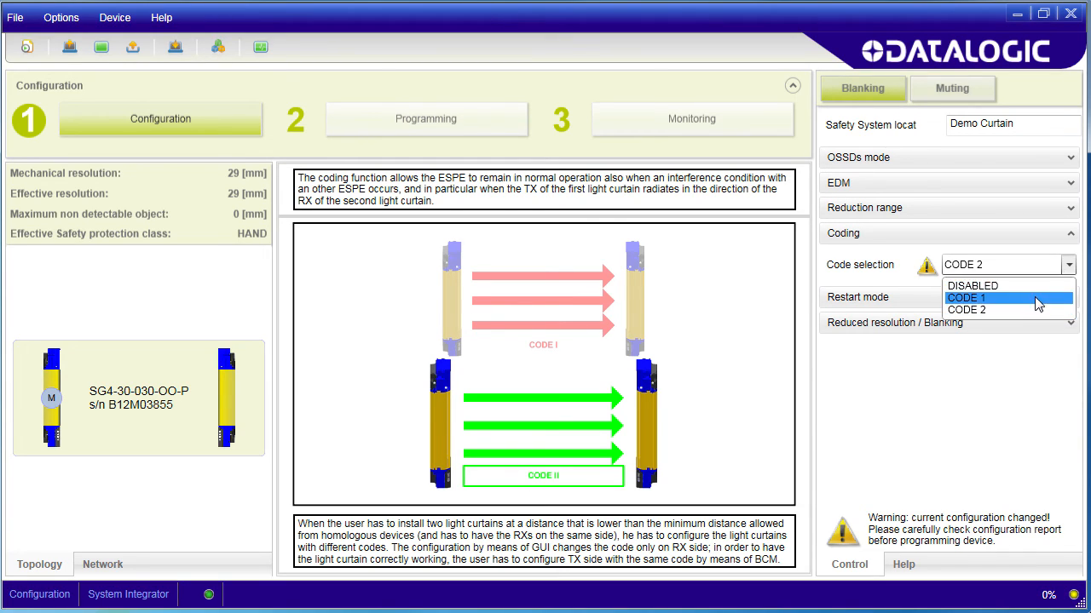
pyautogui.click(964, 297)
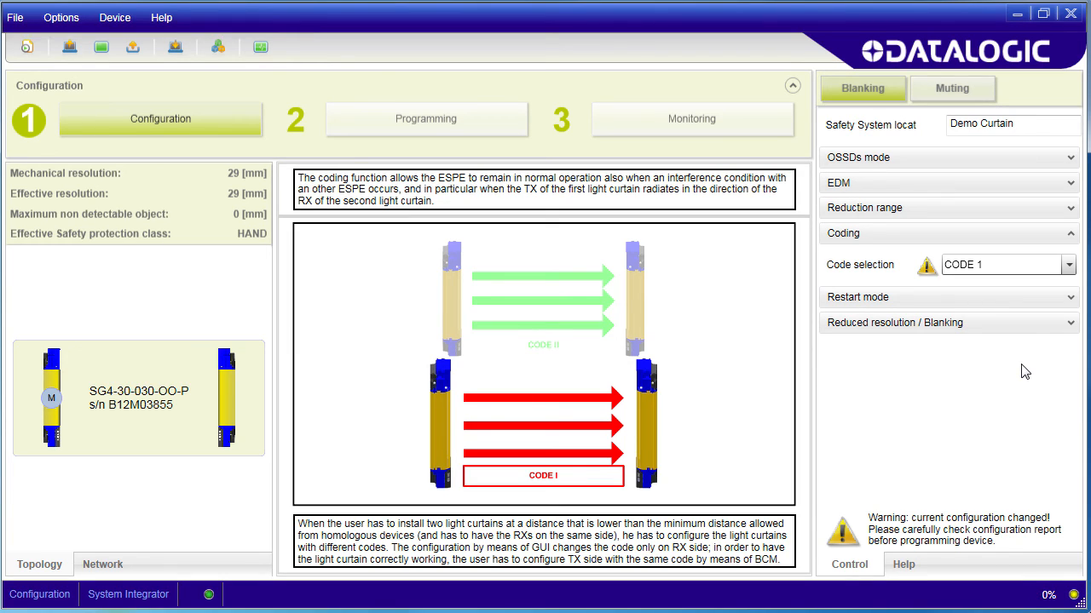
pyautogui.moveTo(1053, 324)
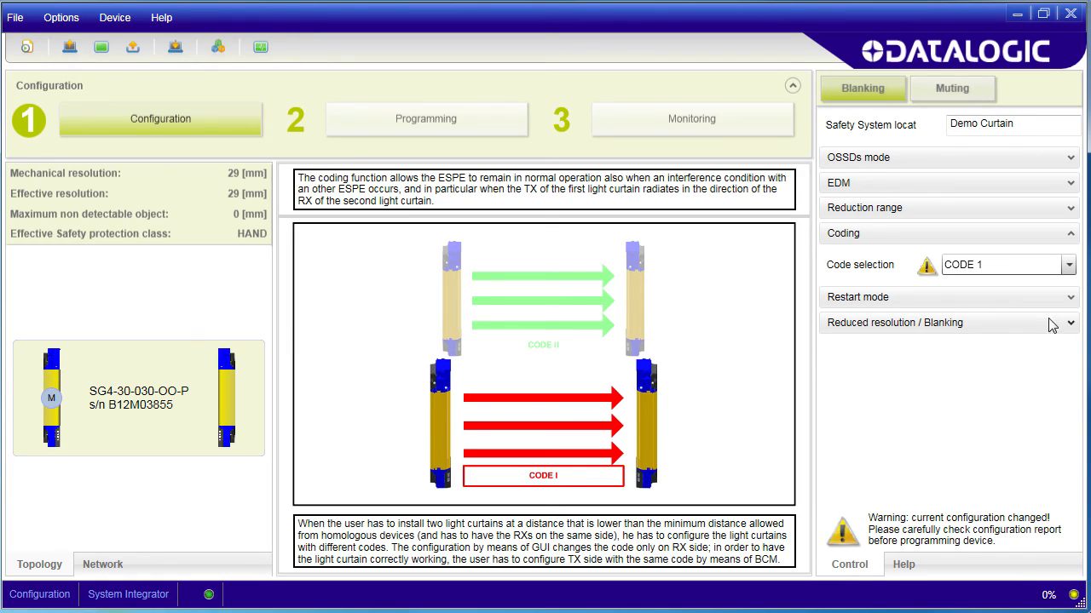
pyautogui.moveTo(1043, 341)
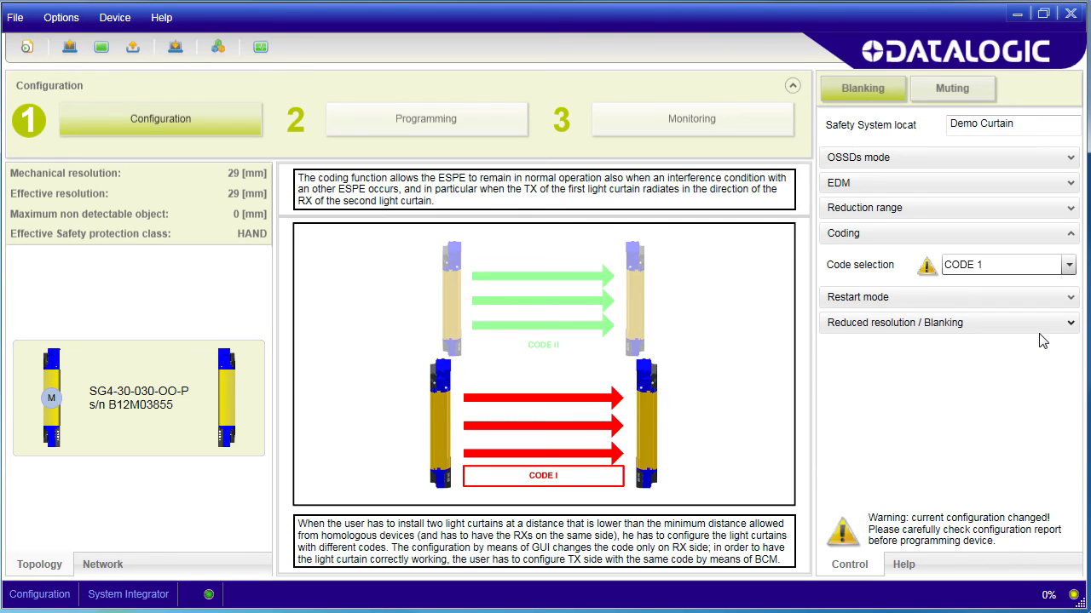
pyautogui.click(1066, 264)
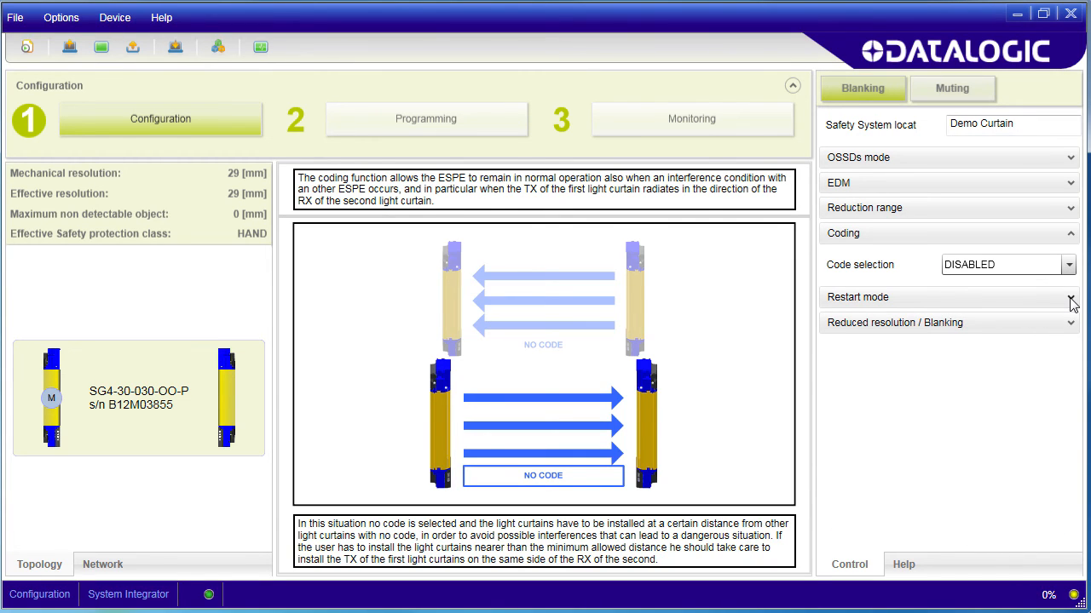
# Expand Restart mode, try MANUAL restart, then set restart selection back to AUTO
pyautogui.click(945, 297)
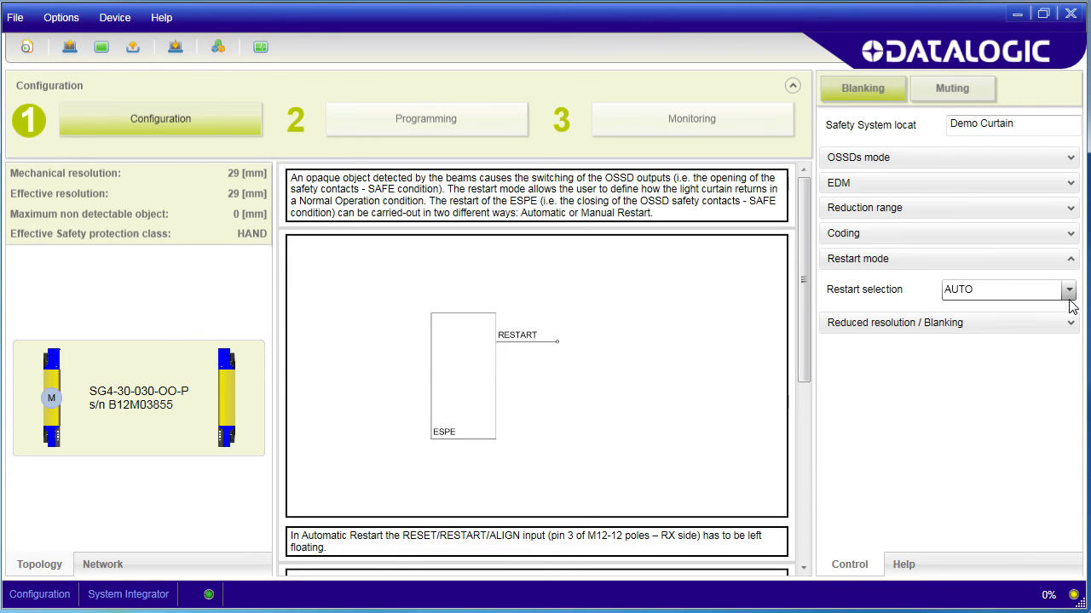
pyautogui.click(1066, 289)
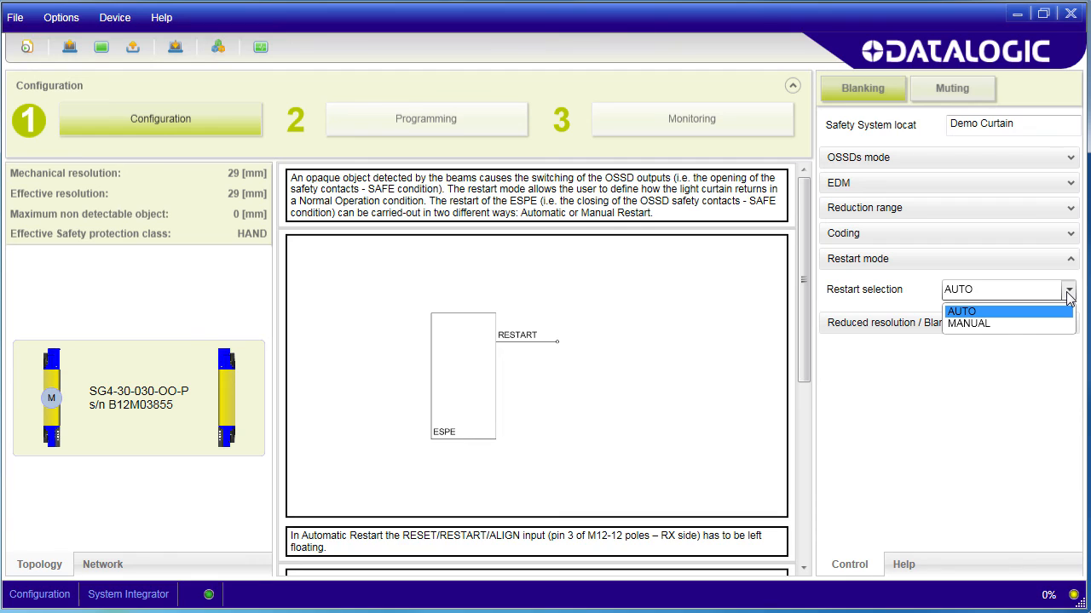
pyautogui.click(968, 323)
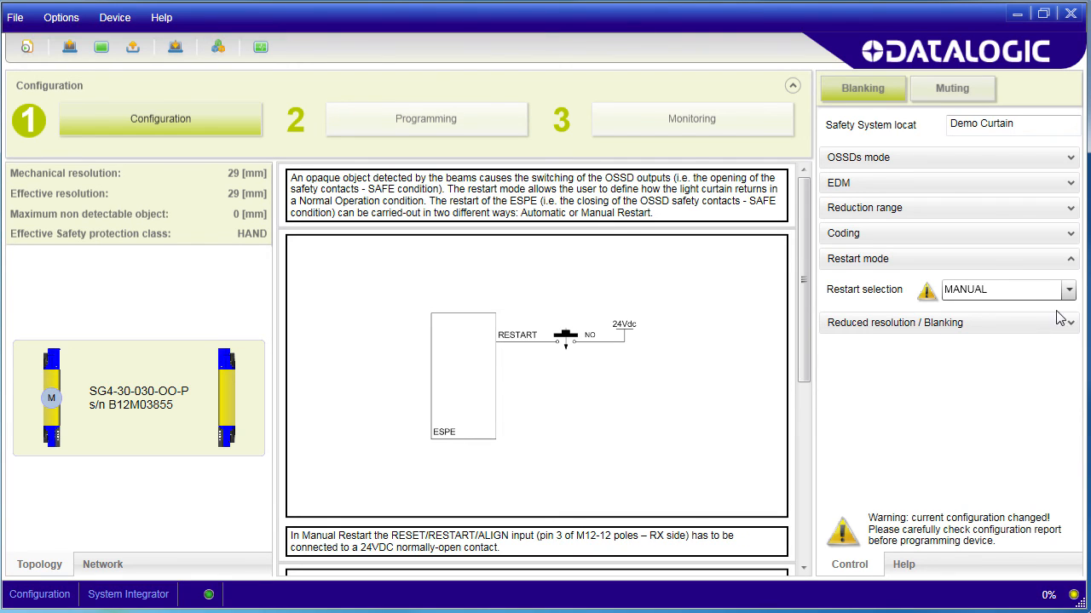
pyautogui.click(1066, 290)
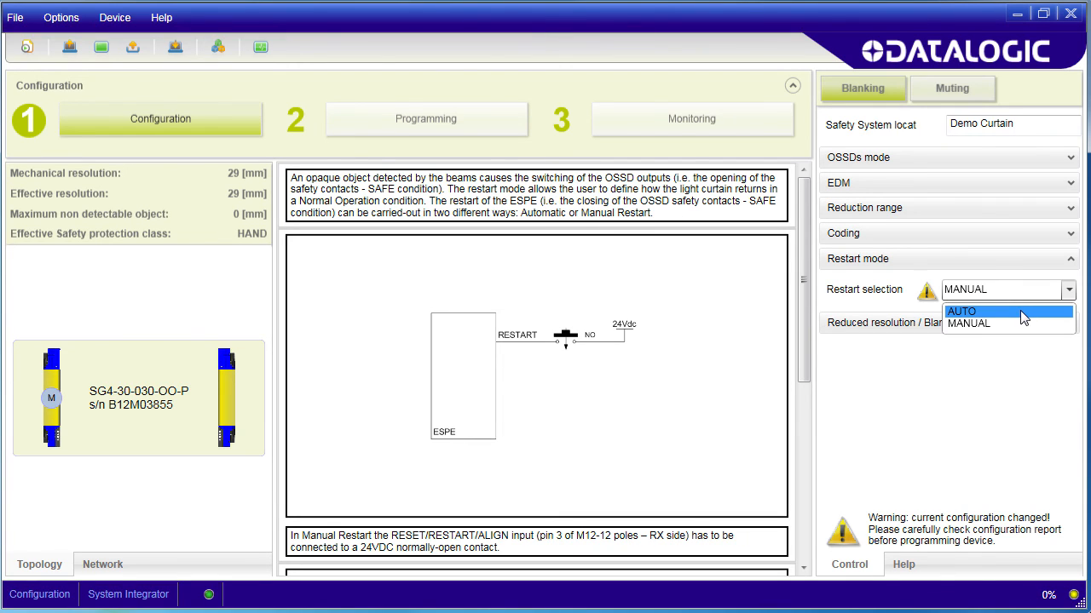
pyautogui.click(961, 310)
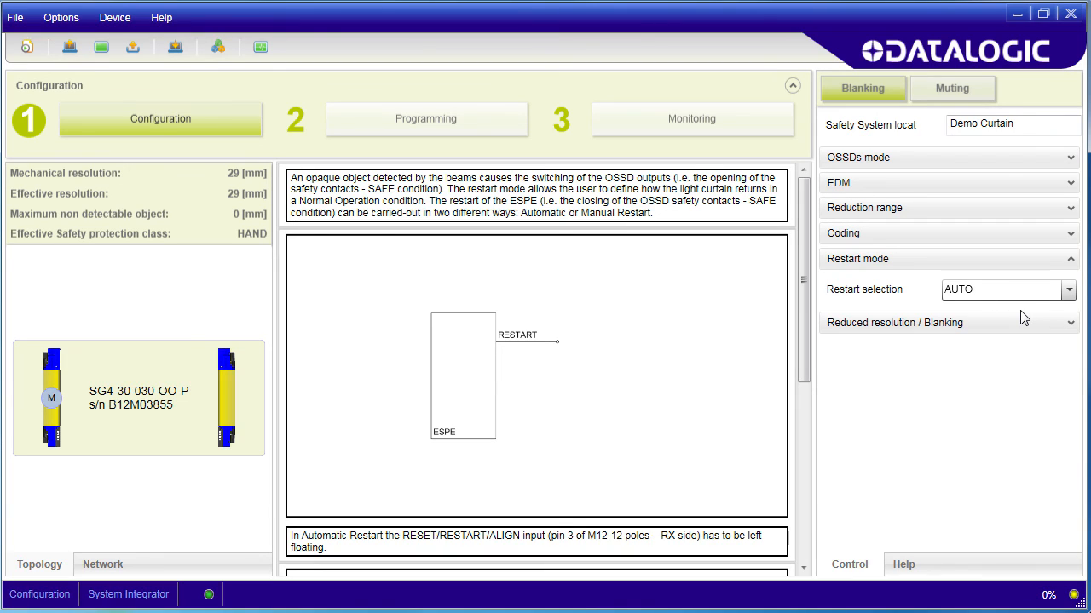